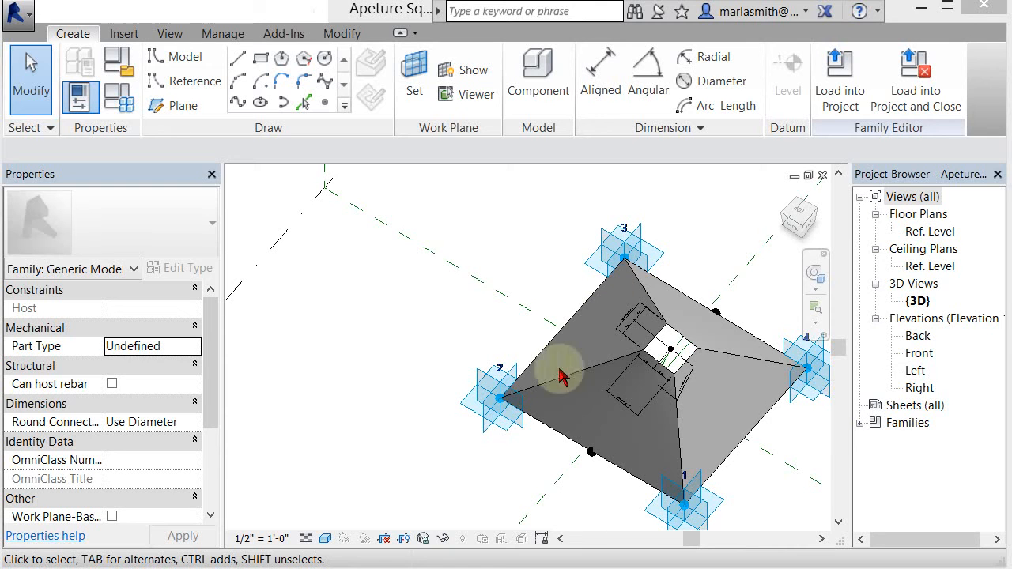
mouse_move(747, 269)
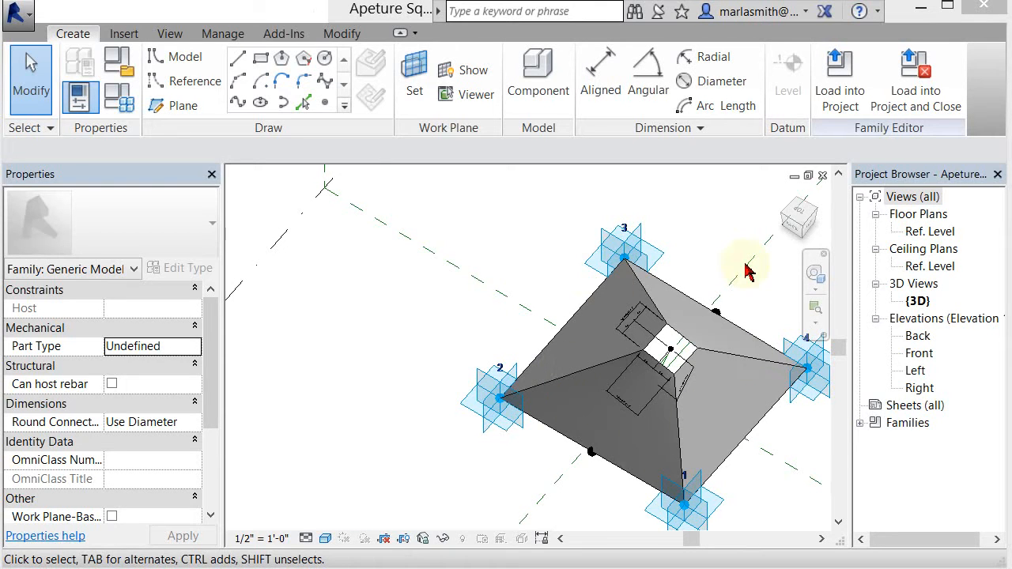
mouse_move(597, 324)
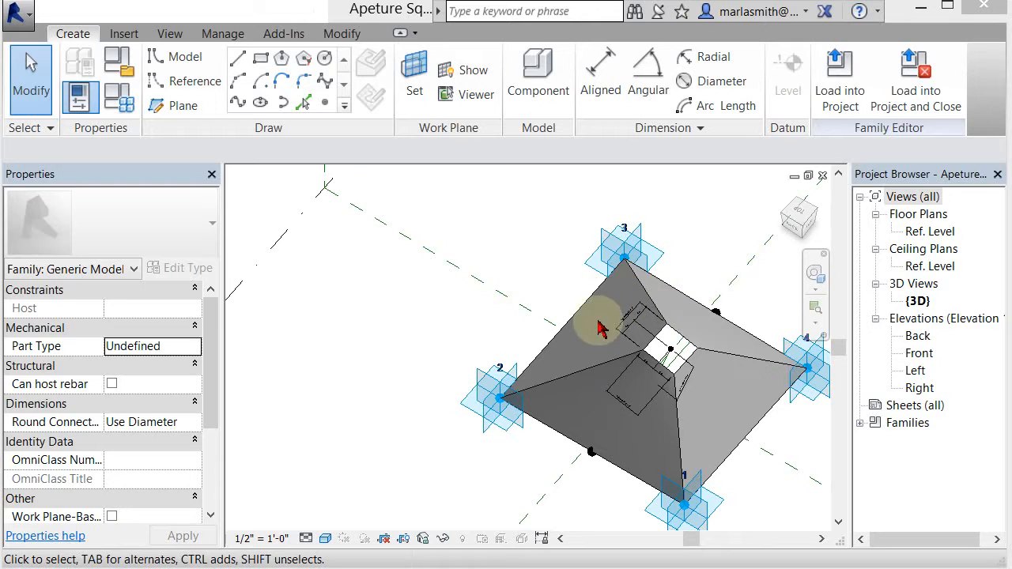
mouse_move(731, 411)
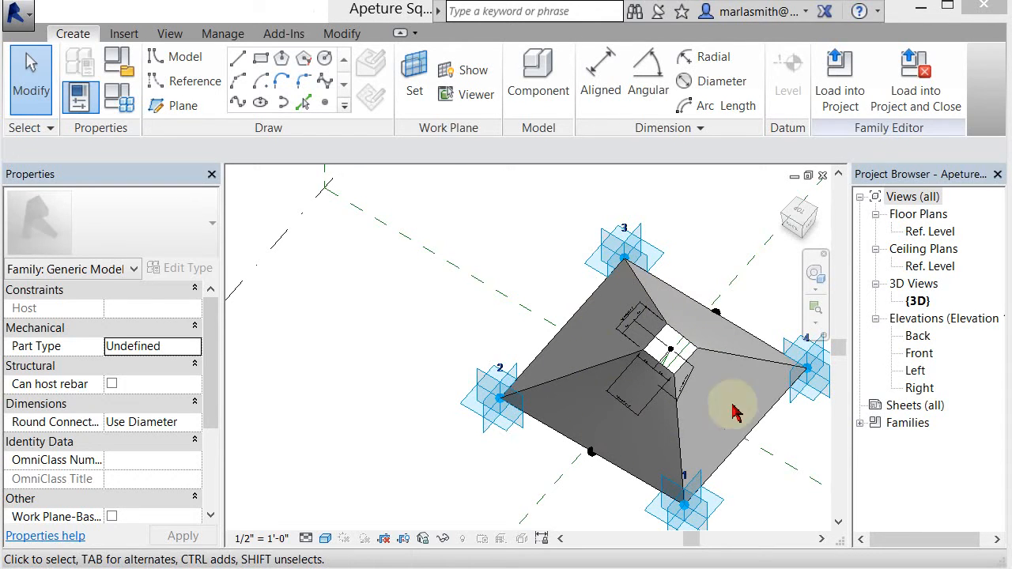
mouse_move(669, 392)
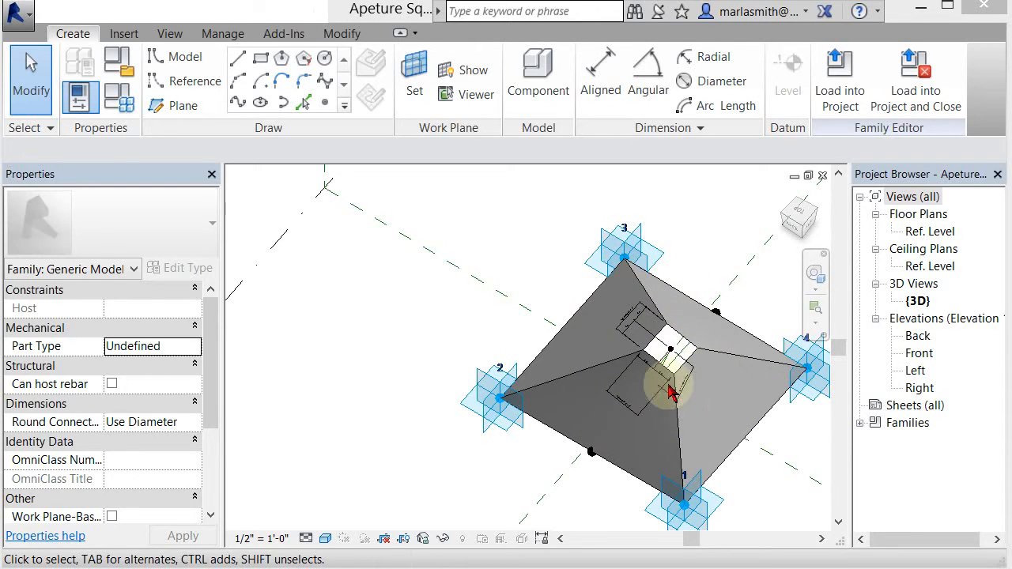
mouse_move(506, 470)
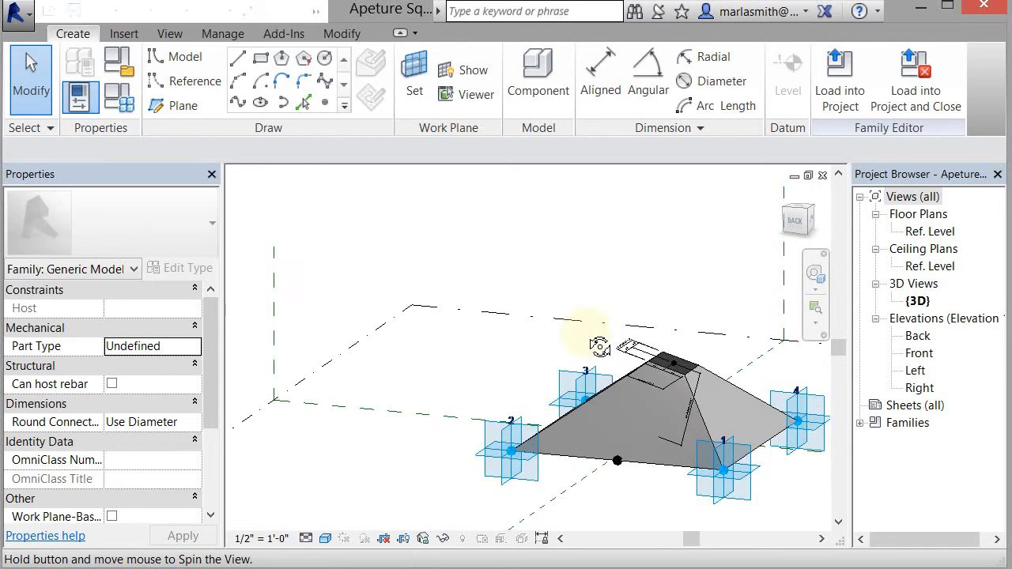
Step: Orbit the finished aperture model to inspect its sides, base and top opening
drag(601, 348, 498, 451)
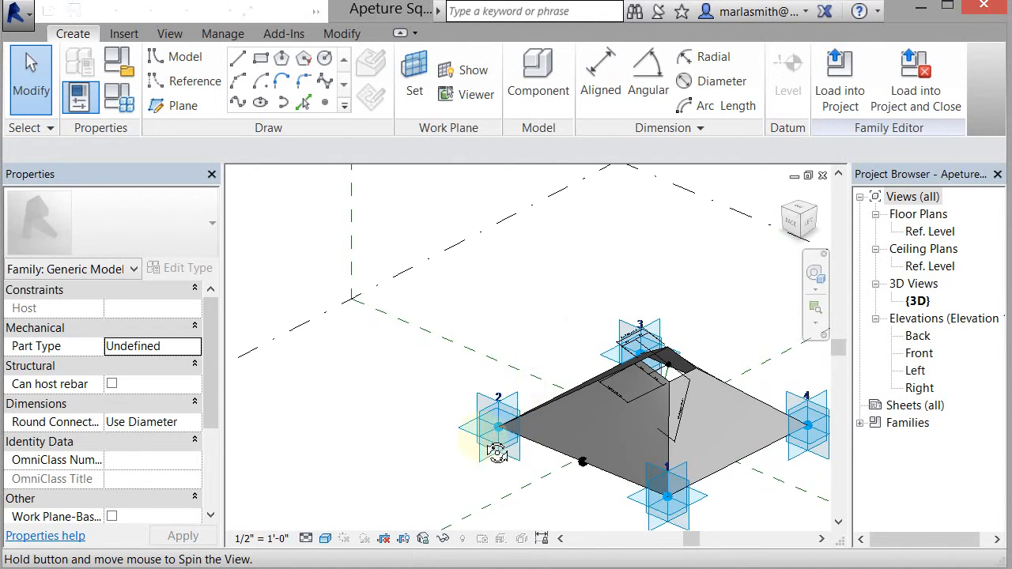
drag(498, 452, 547, 456)
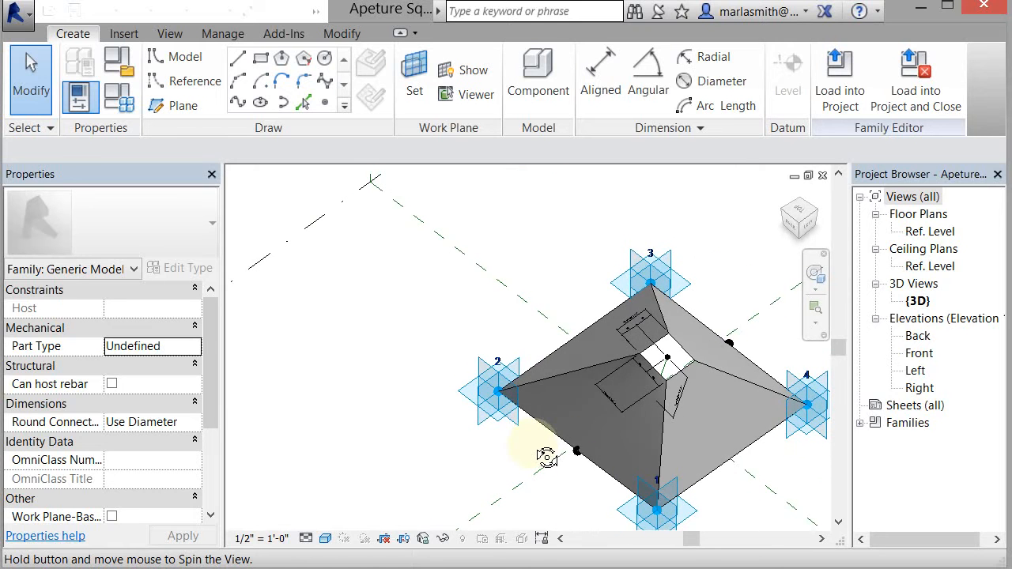
drag(547, 455, 506, 308)
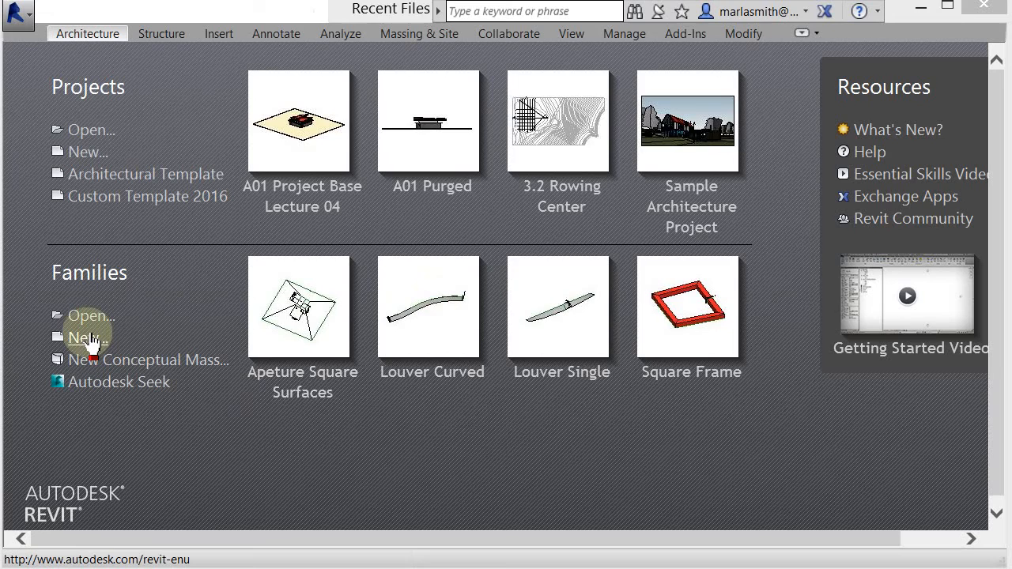
Step: Create a new family from the Generic Model Adaptive.rft template
click(87, 338)
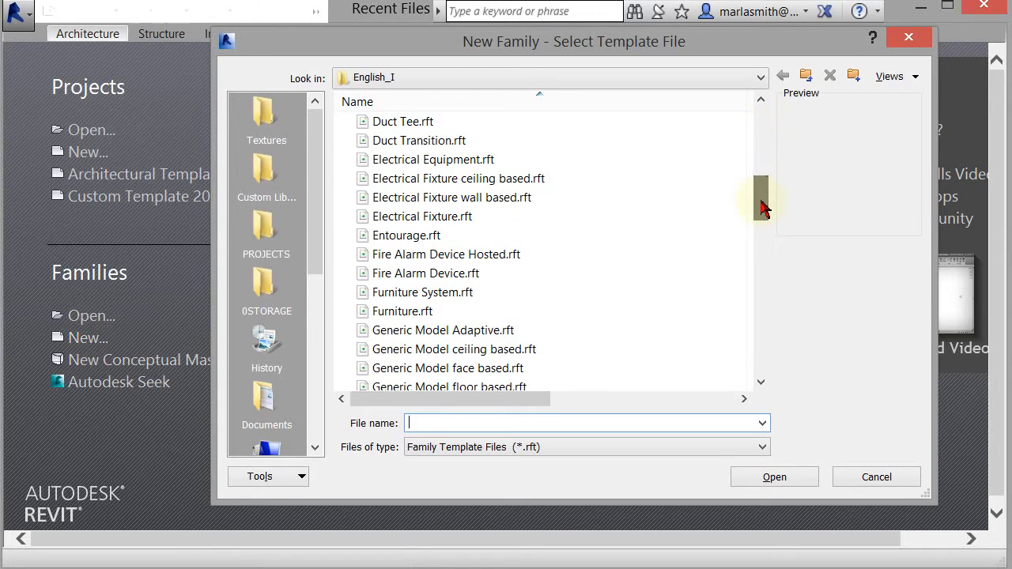
click(443, 329)
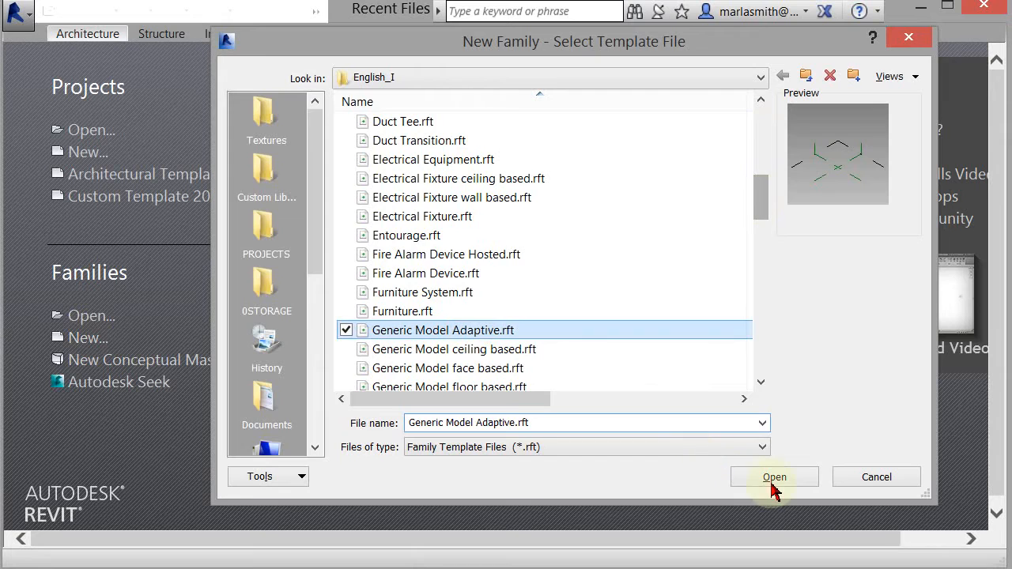
click(774, 477)
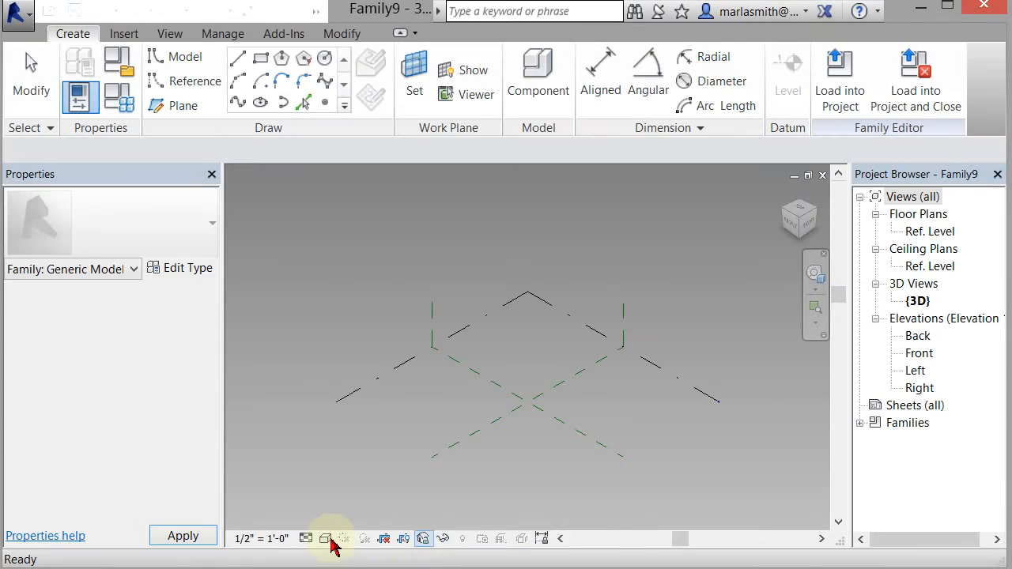
Step: Set the 3D view's Graphic Display Options background to plain white
click(326, 538)
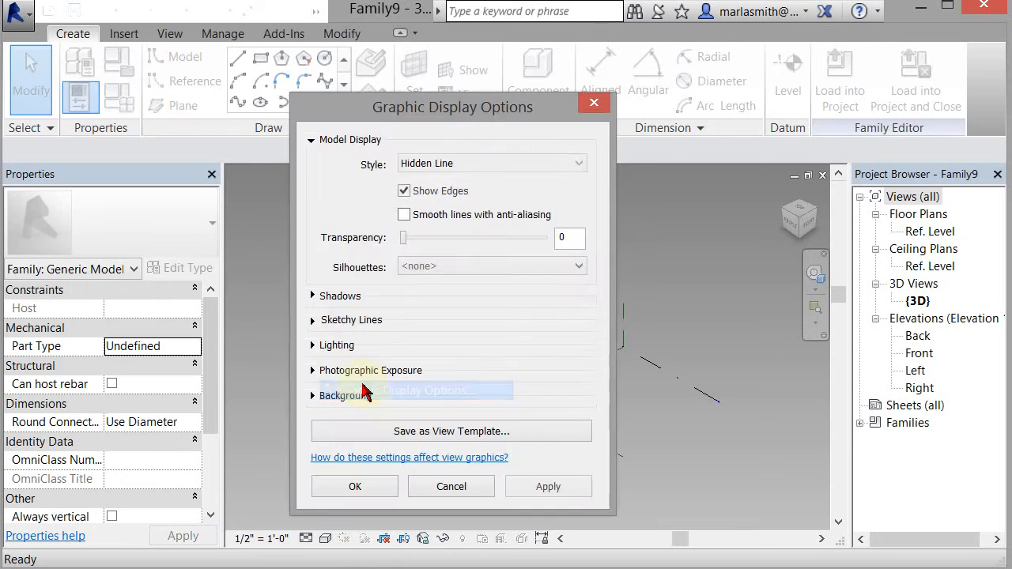
click(312, 395)
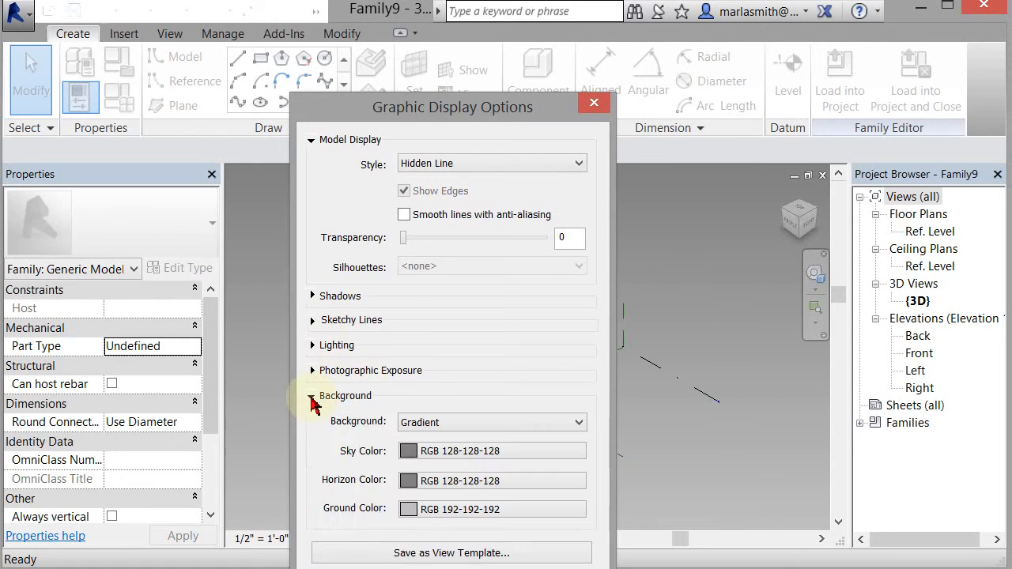
click(491, 421)
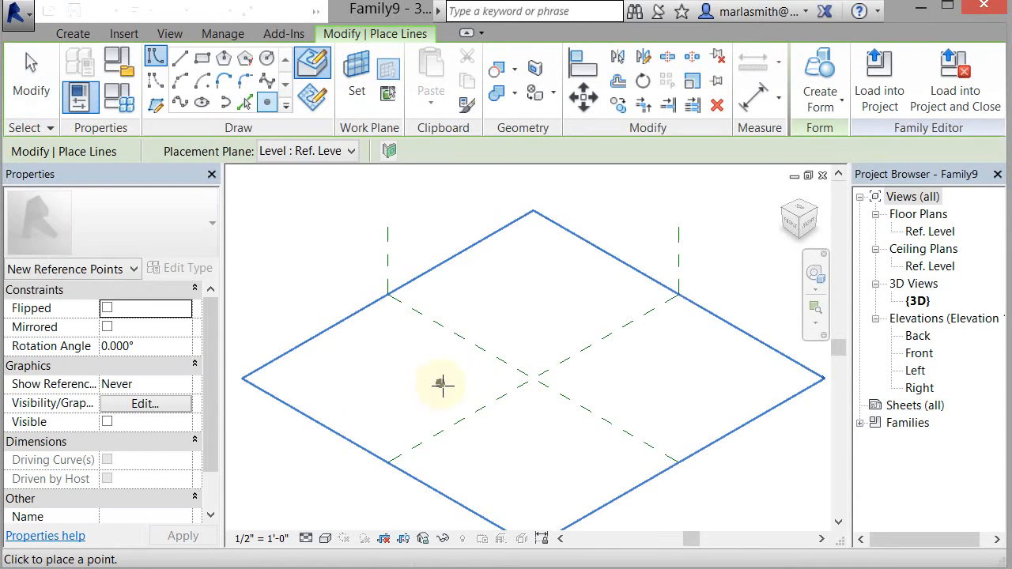
Step: Place four reference points on the Ref. Level and make them adaptive points 1–4
click(440, 383)
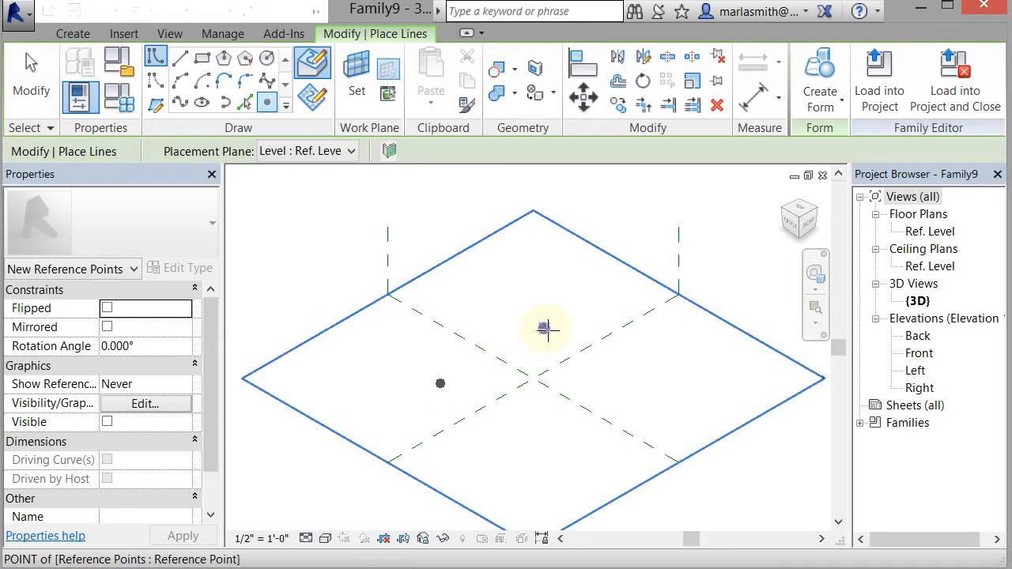
click(543, 328)
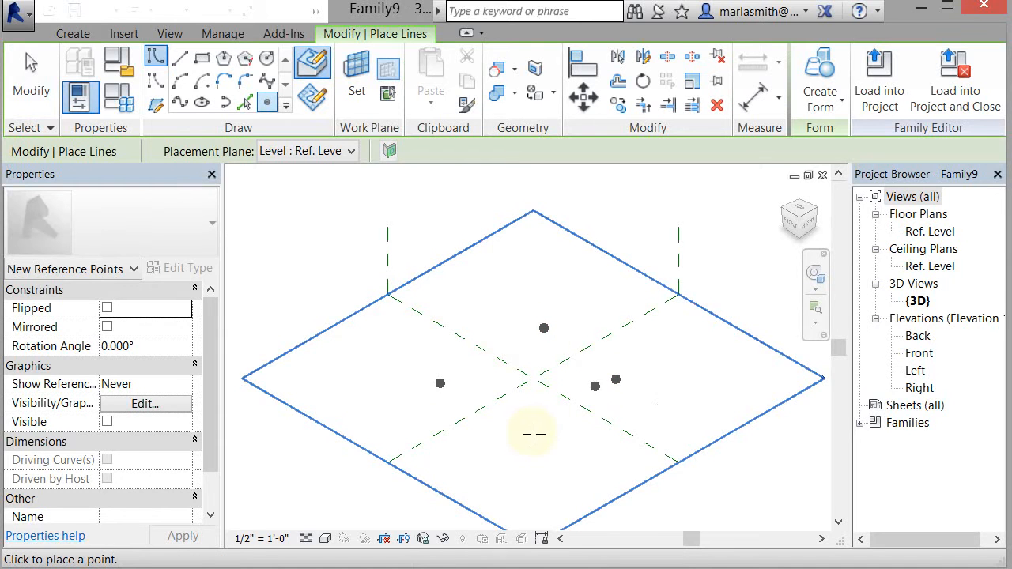
click(532, 433)
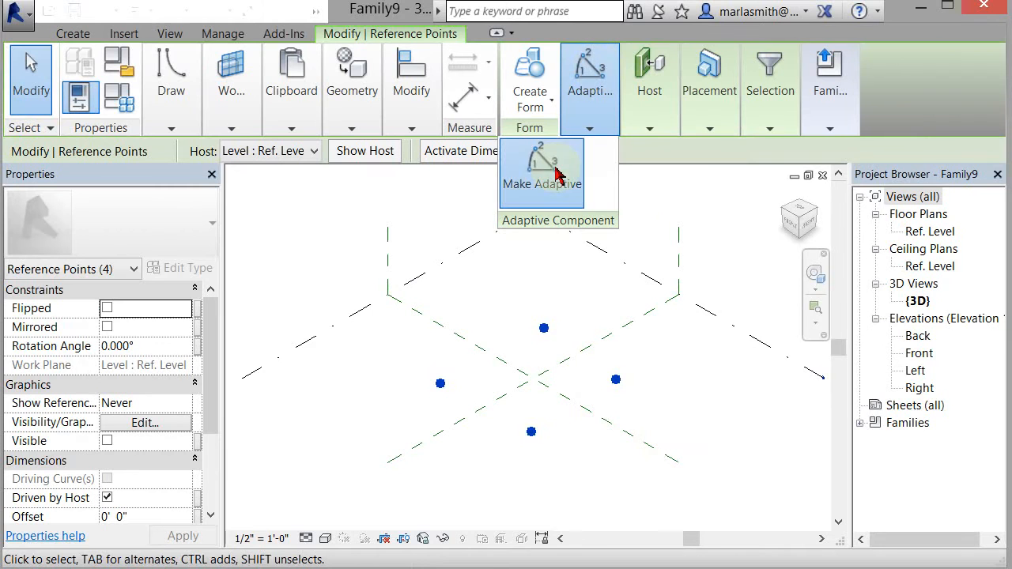
click(541, 172)
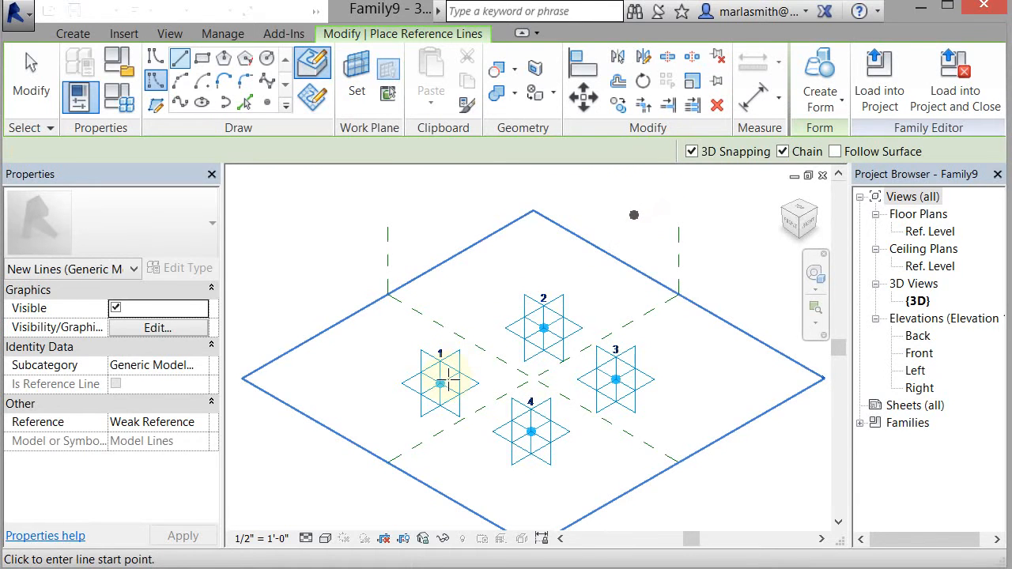
Step: Draw a closed reference line loop through adaptive points 1, 2, 3, 4 and back to 1
click(441, 383)
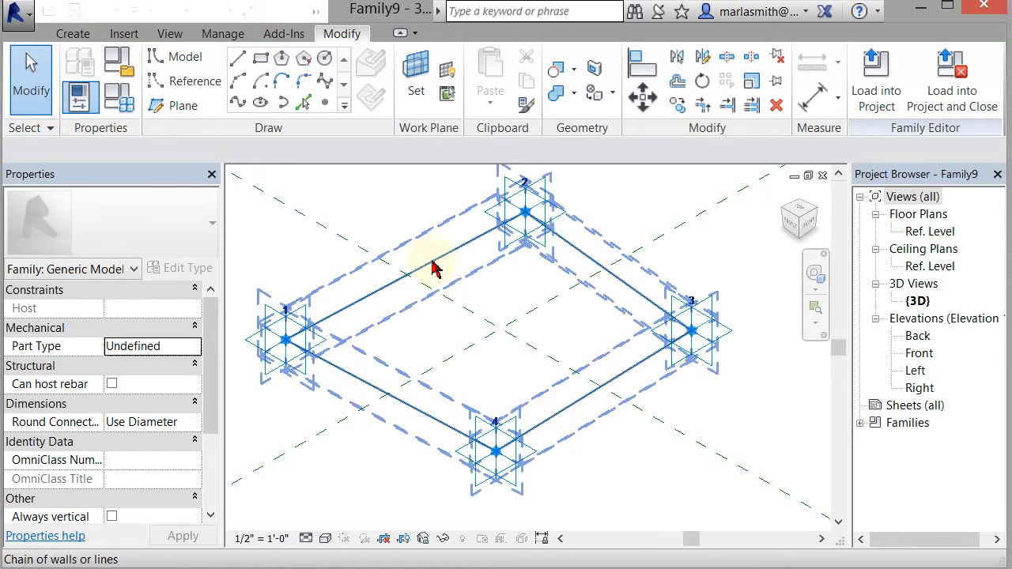
click(411, 252)
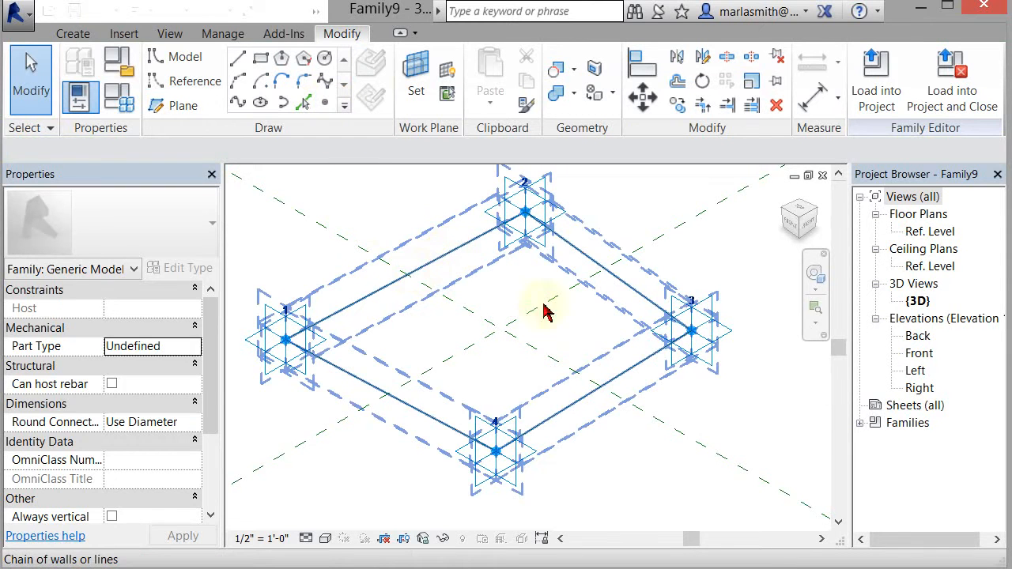
mouse_move(332, 119)
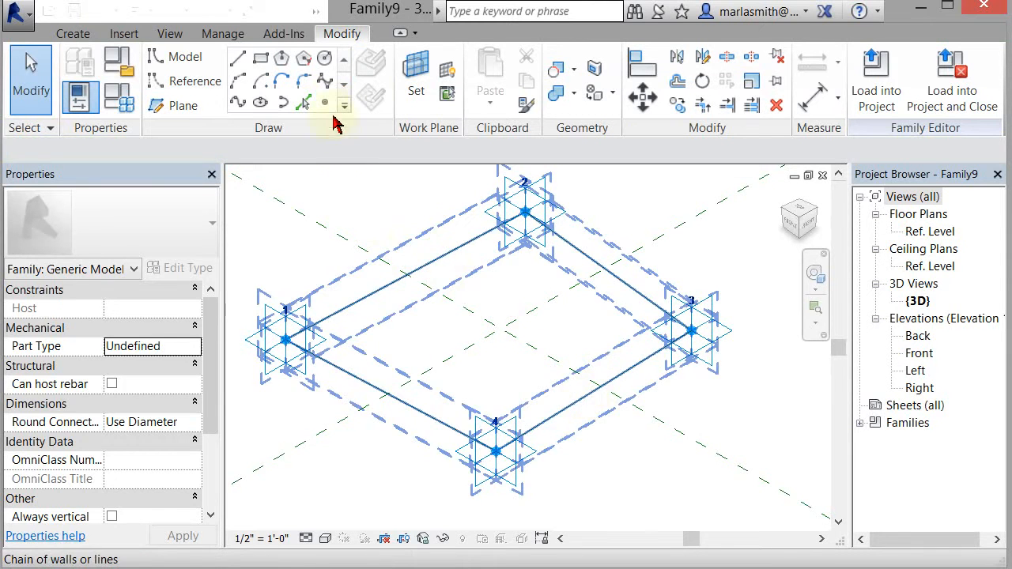
click(423, 261)
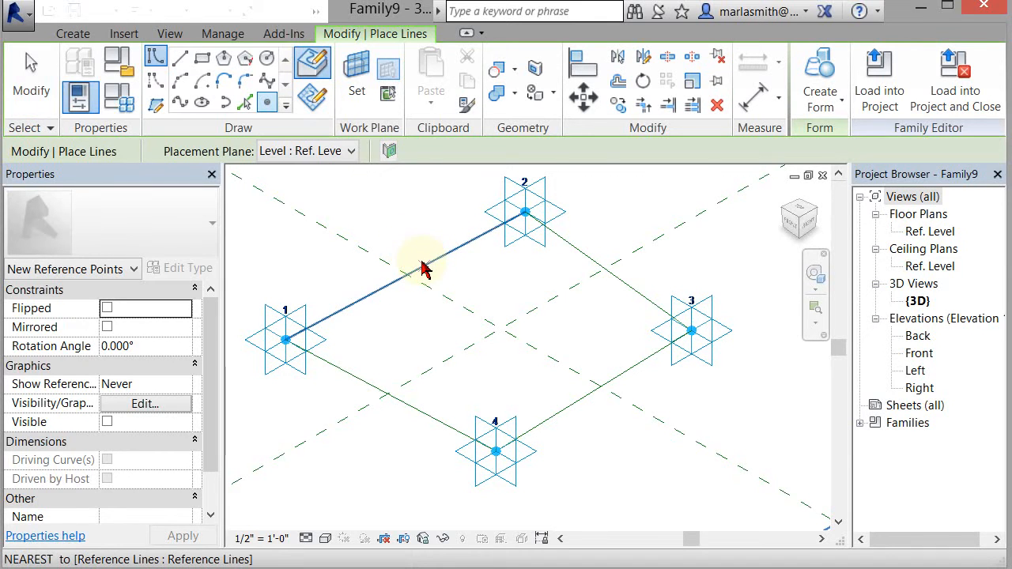
mouse_move(411, 275)
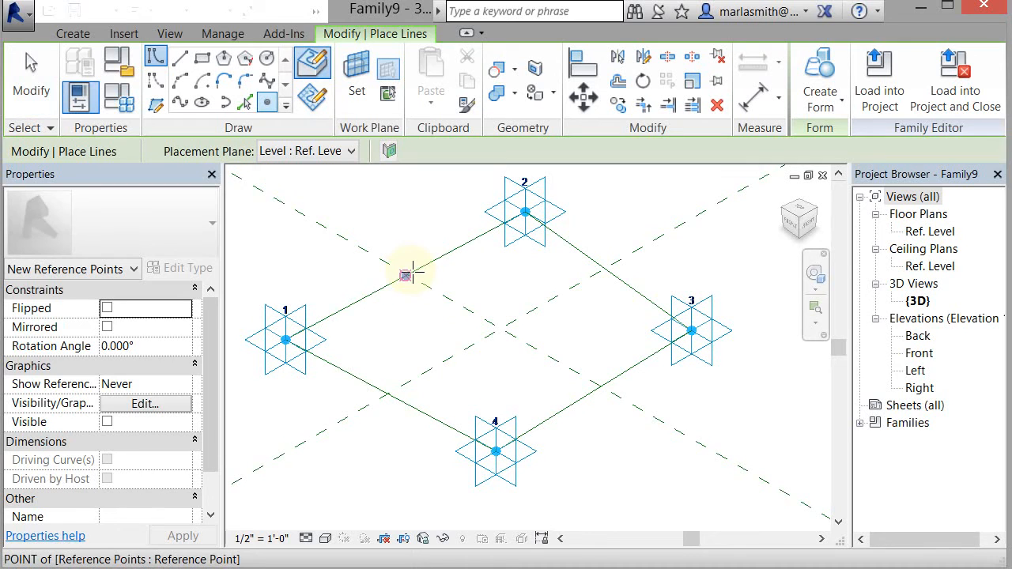
Step: Host a reference point on edge 1–2 and drag adaptive point 2 to reshape the base
click(443, 332)
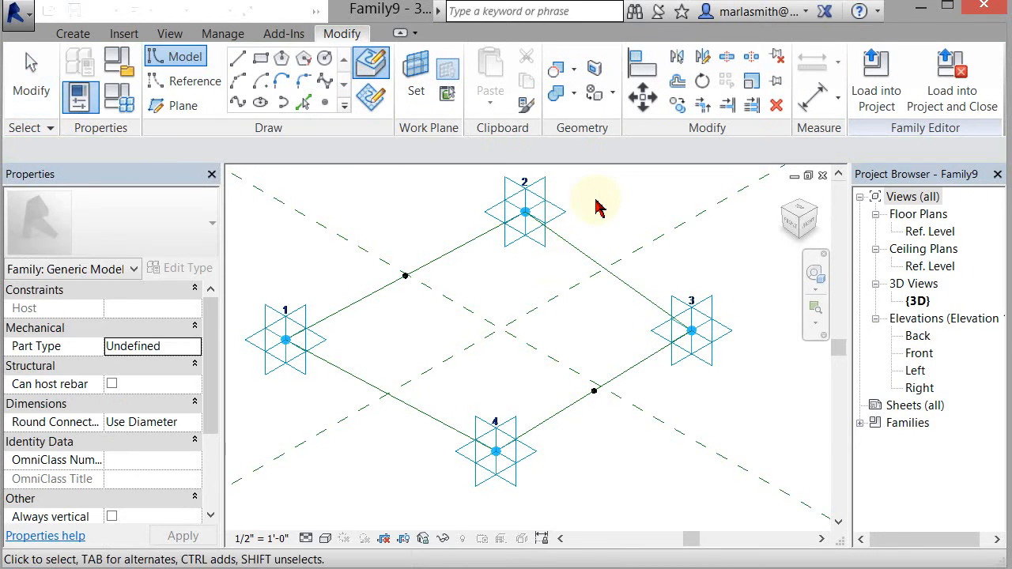
click(524, 211)
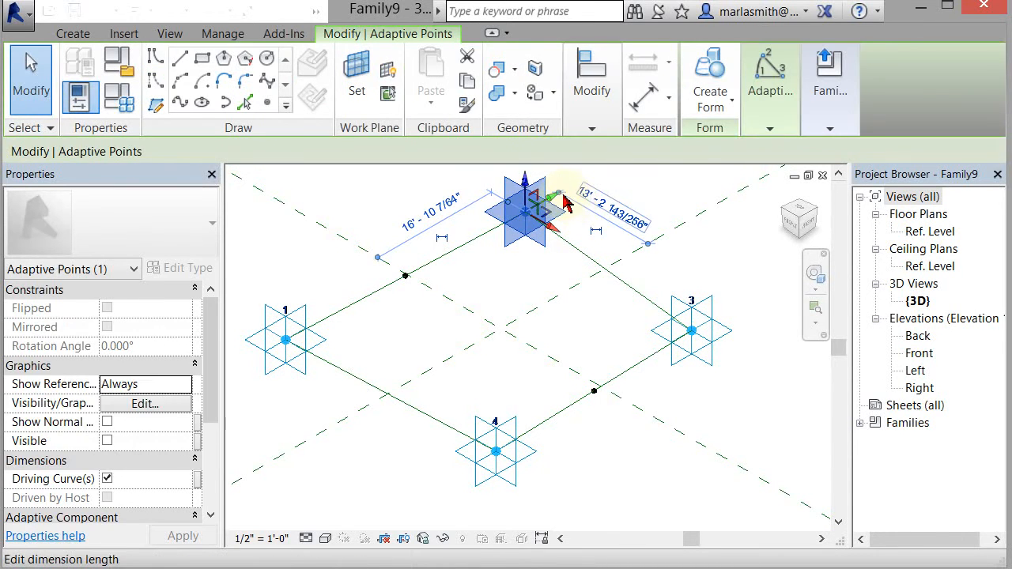
drag(526, 205, 589, 174)
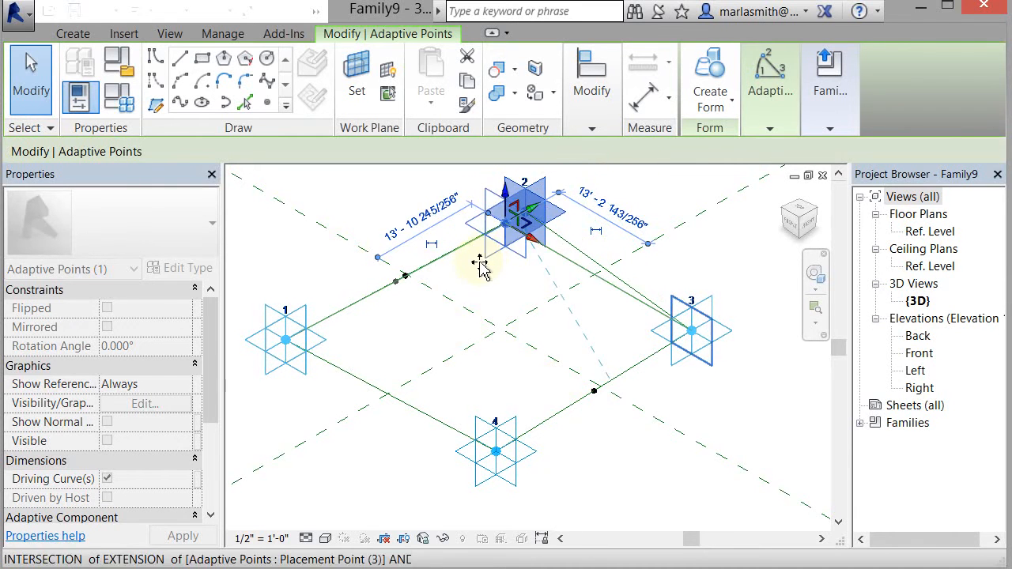
drag(526, 209, 446, 252)
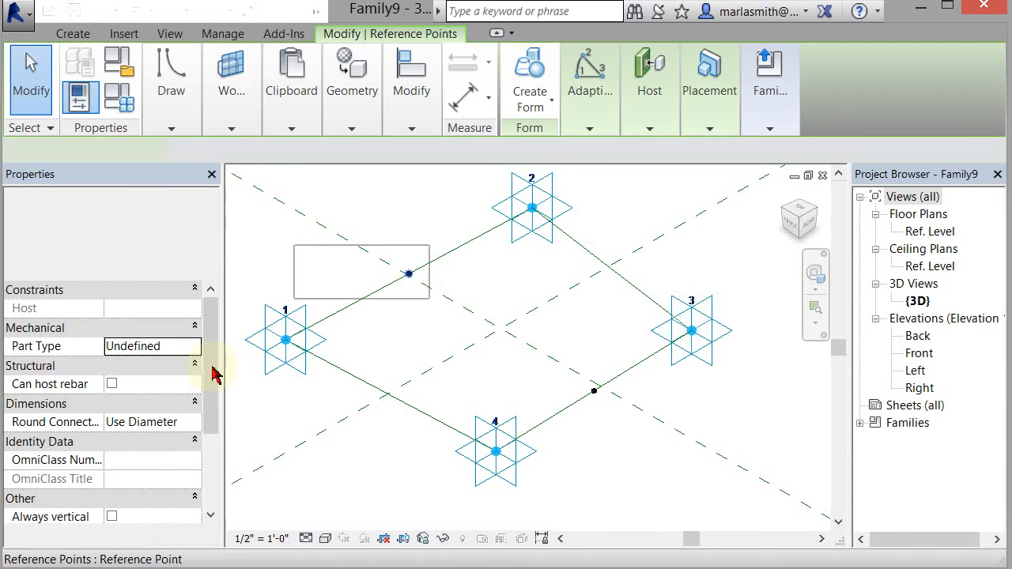
Step: Confirm the edge midpoint point sits at Normalized Curve Parameter 0.5
click(407, 273)
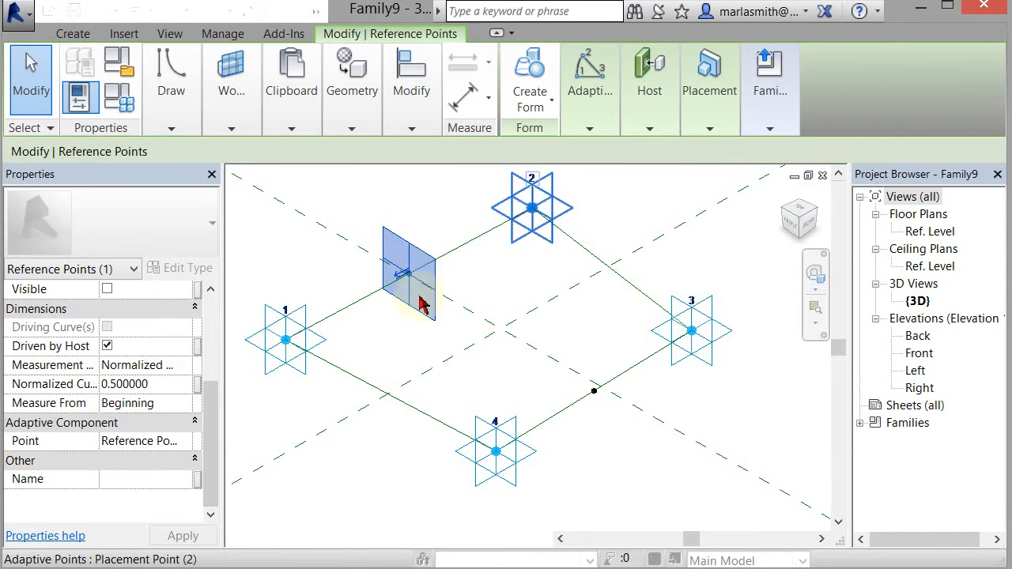
click(594, 391)
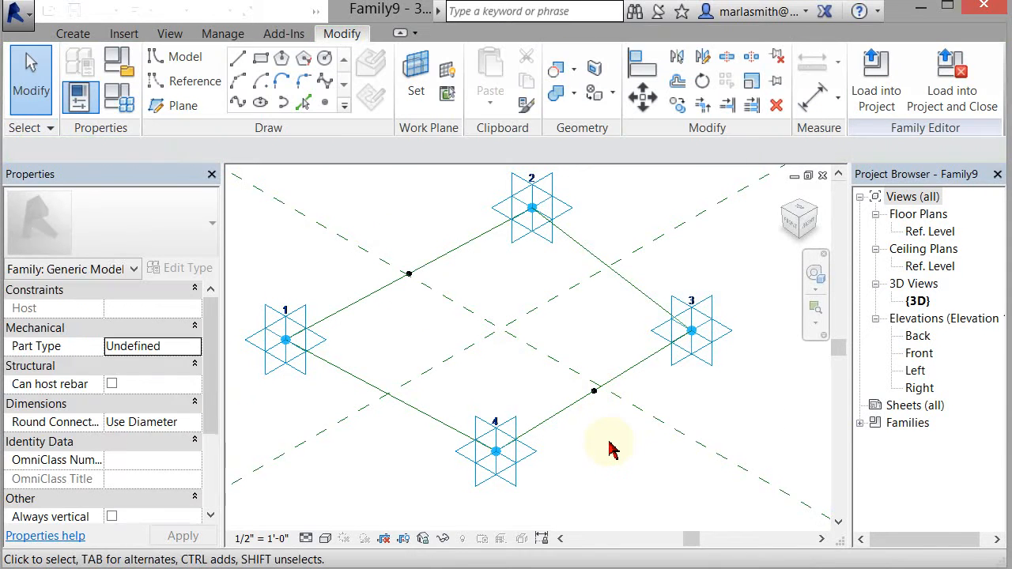
click(311, 62)
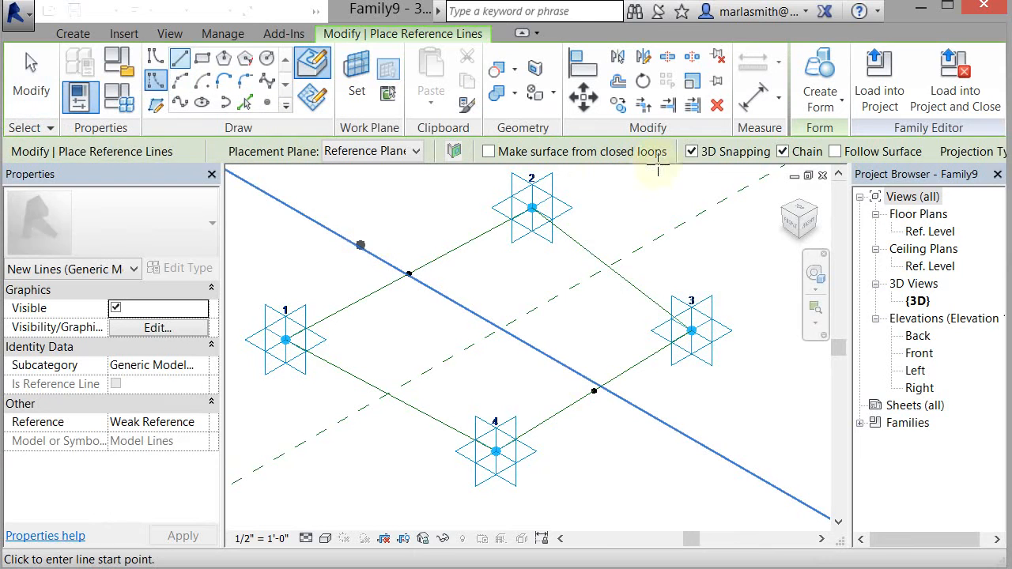
Step: Link the two edge midpoints with a reference line and nudge adaptive point 3 outward
click(408, 275)
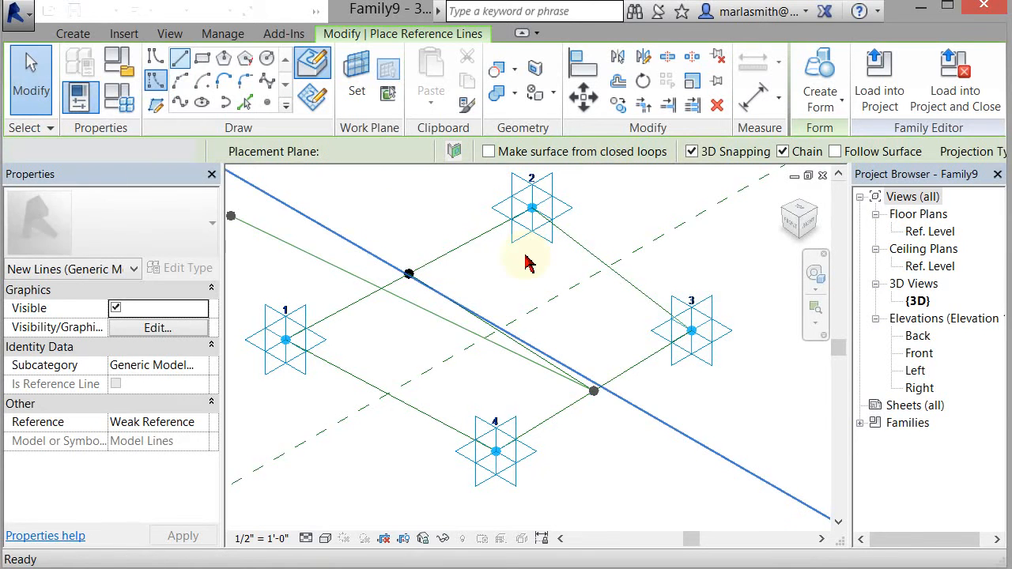
click(690, 330)
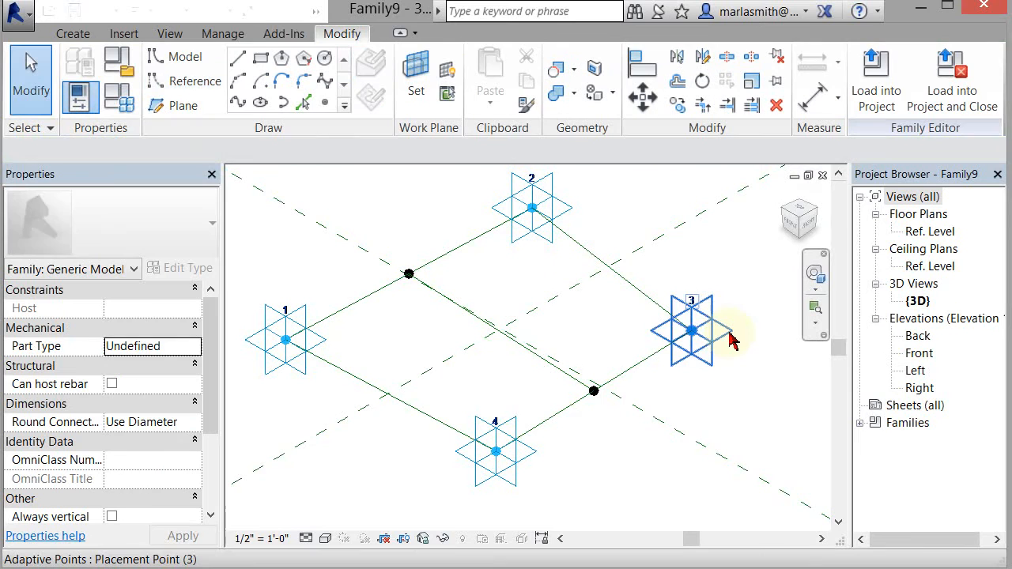
click(691, 328)
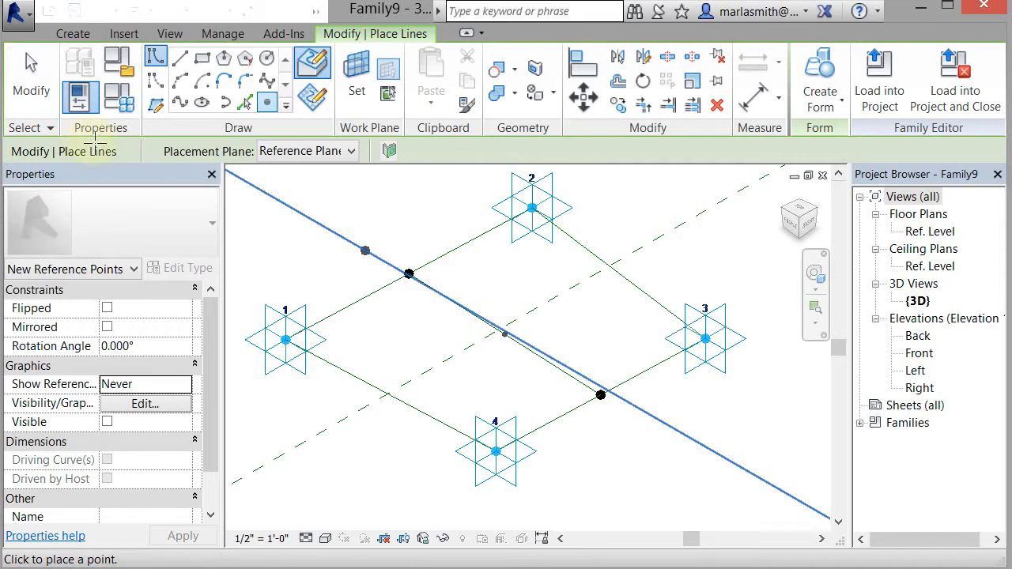
Step: Place a hosted reference point midway along the line joining the edge midpoints
click(505, 344)
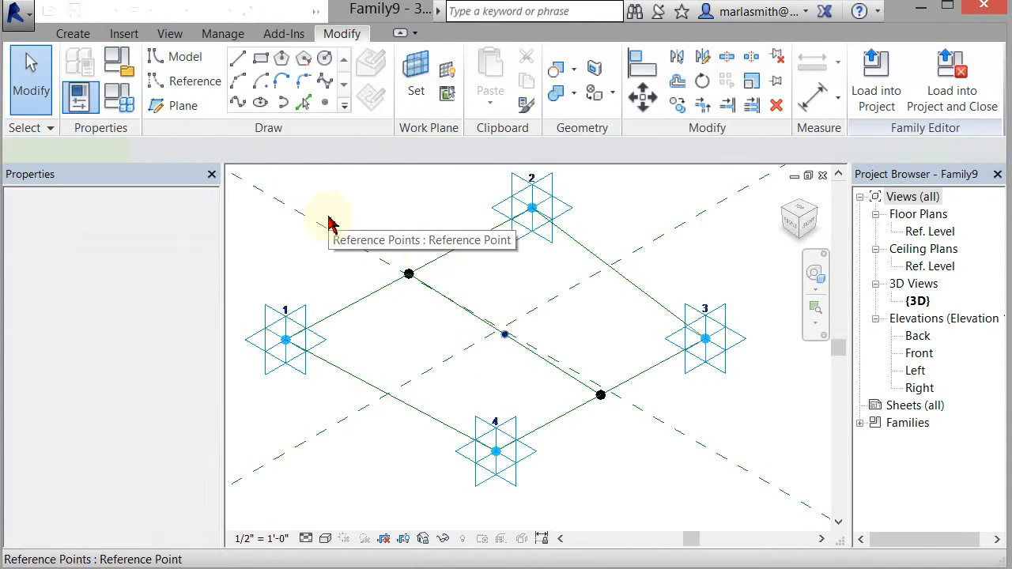
click(504, 333)
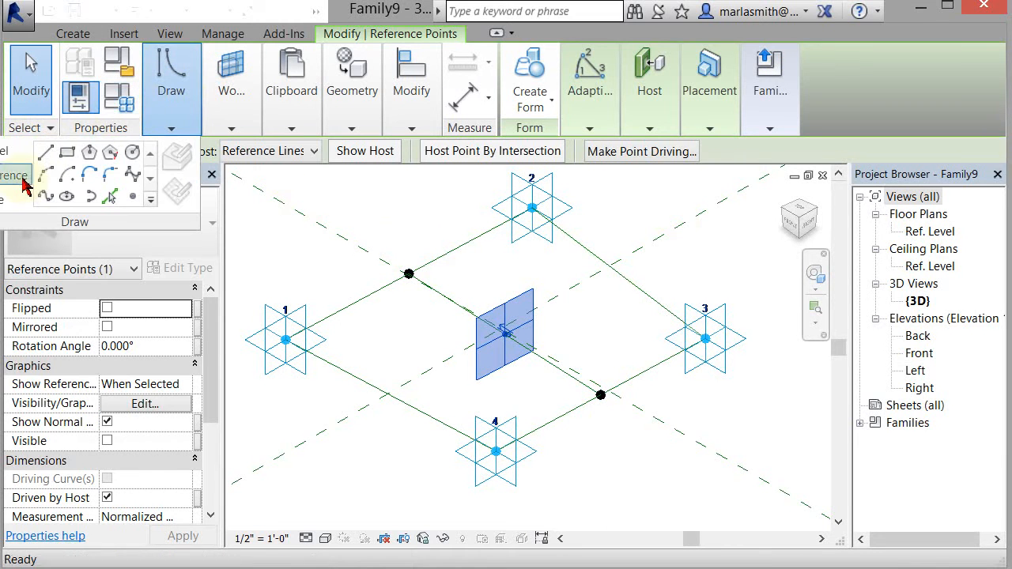
click(312, 99)
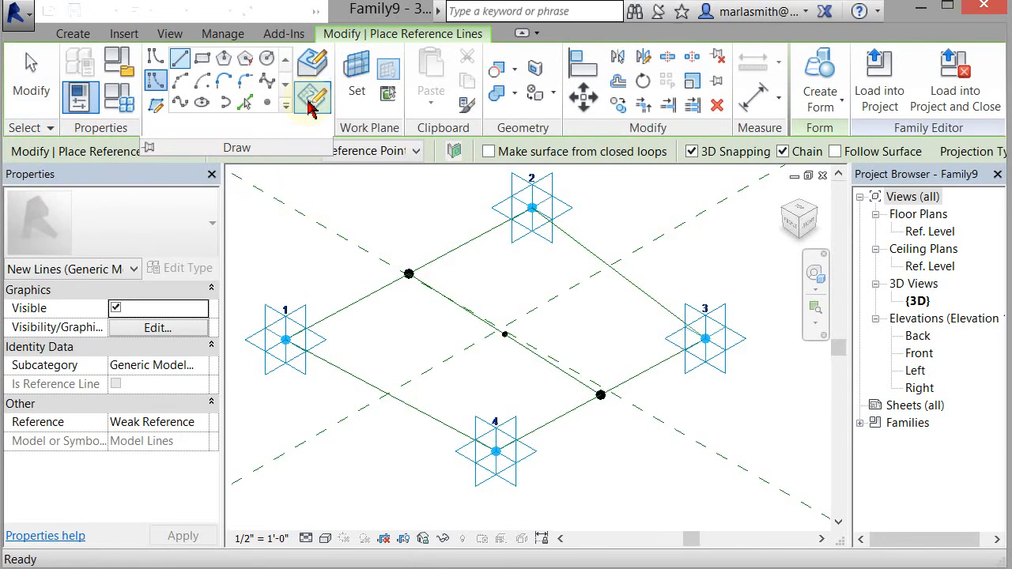
Step: Draw a 10' vertical reference line up from the centre point on its work plane
click(312, 95)
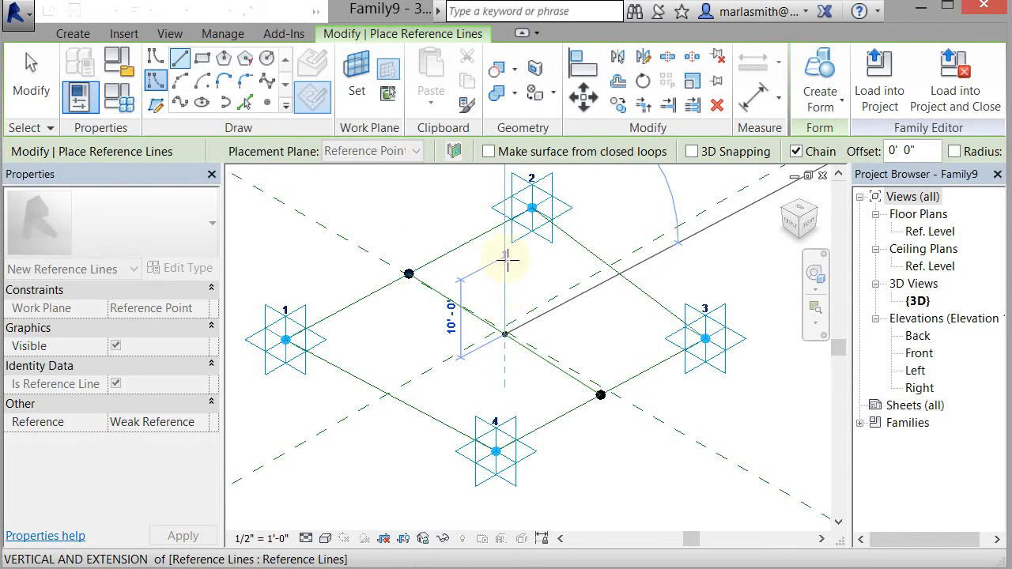
click(504, 256)
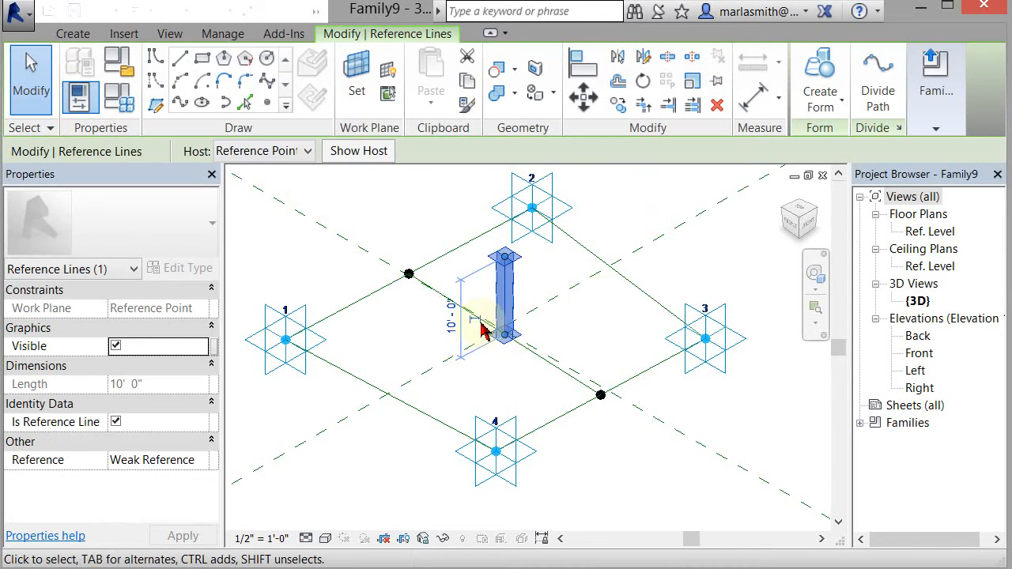
click(505, 316)
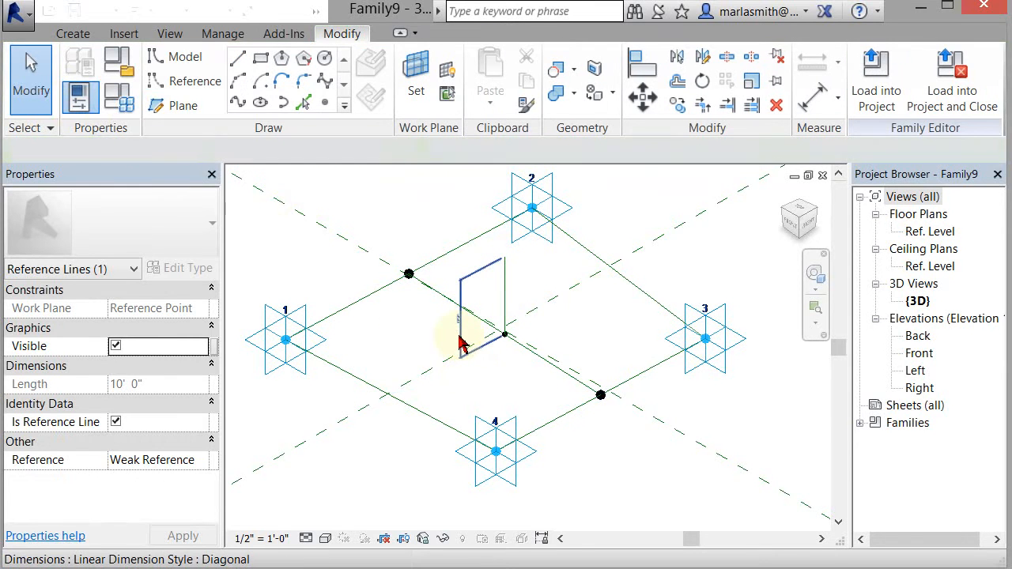
Step: Label the vertical line's 10' height dimension with a new type parameter named Line Height
click(471, 314)
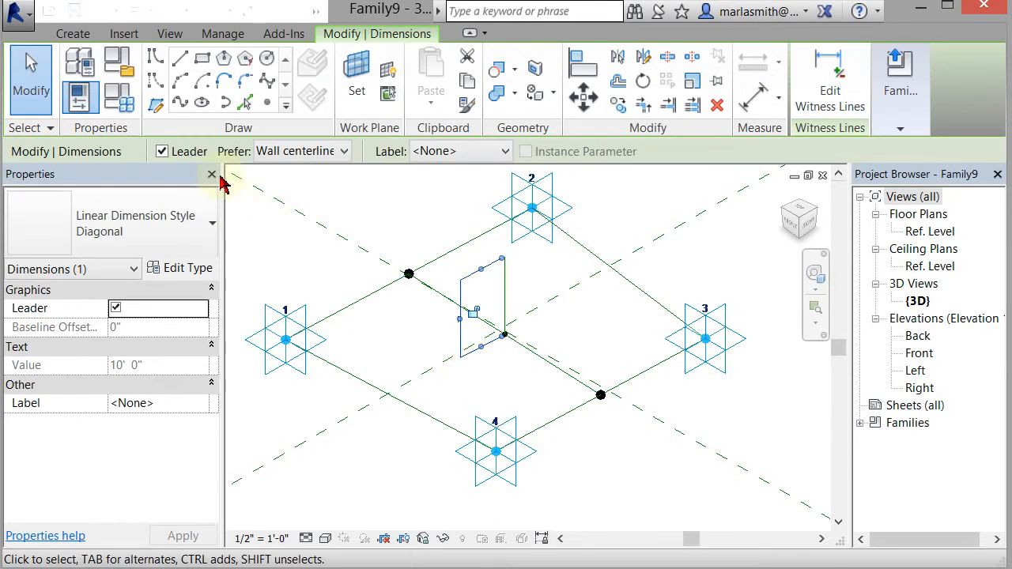
click(460, 151)
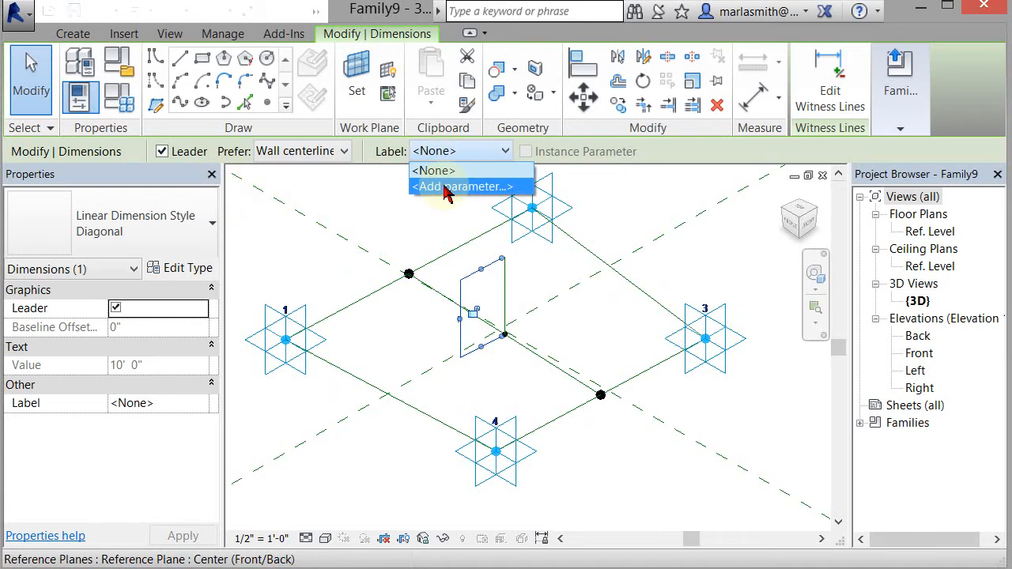
click(460, 186)
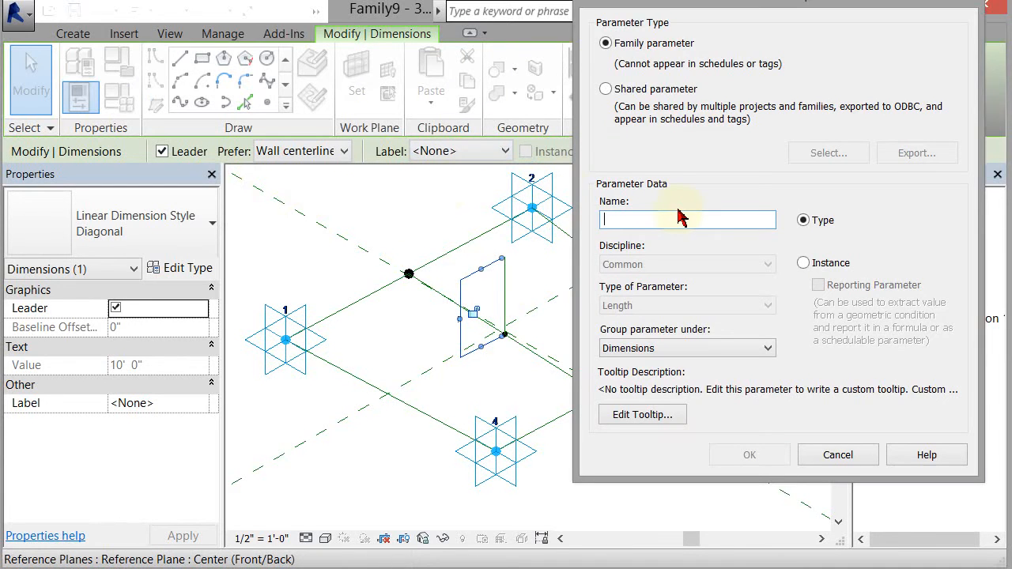
text(Line Height)
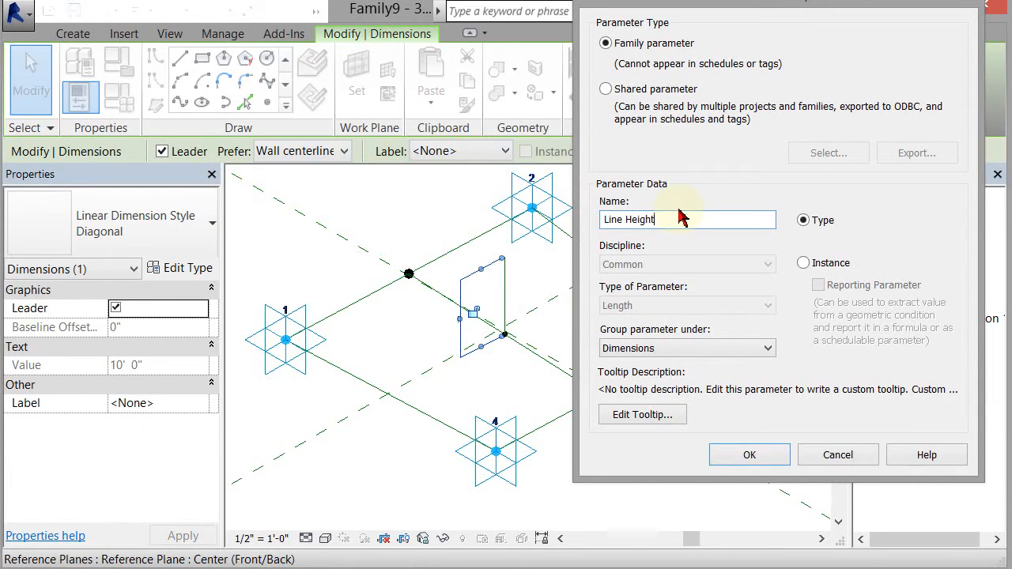
click(748, 454)
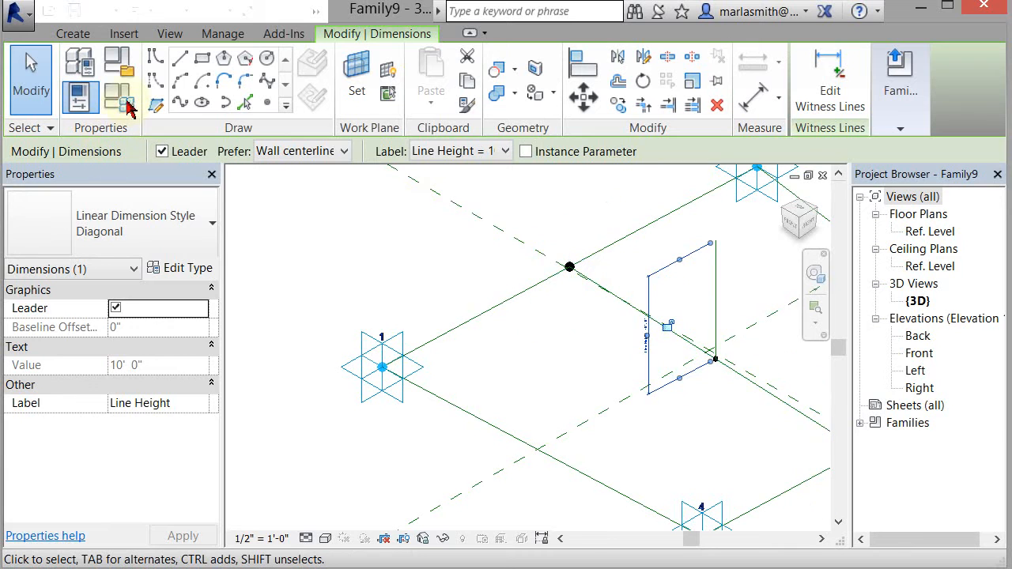
click(899, 79)
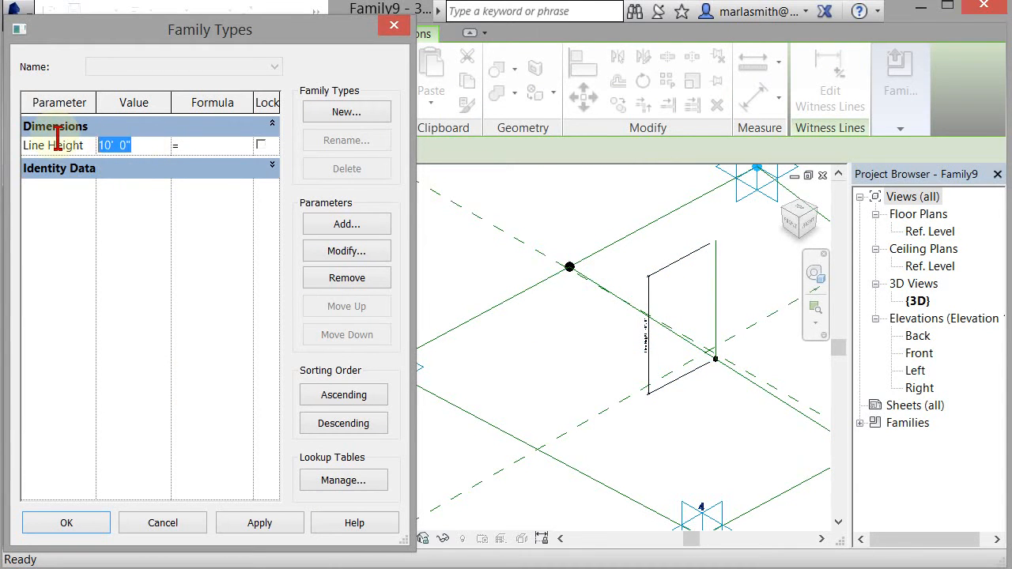
Step: Set Line Height to 15' 0" in Family Types and apply it
click(259, 522)
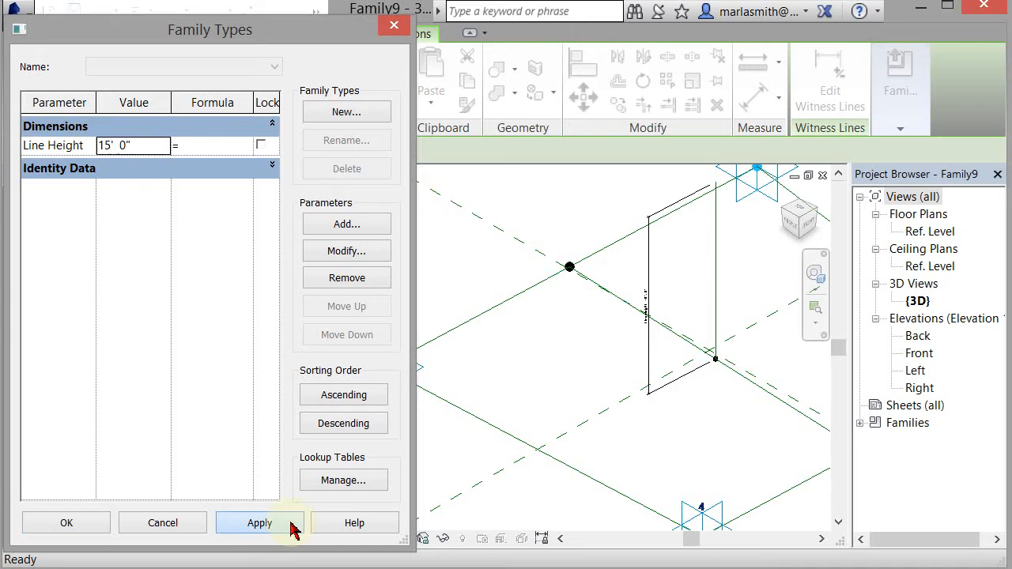
click(258, 522)
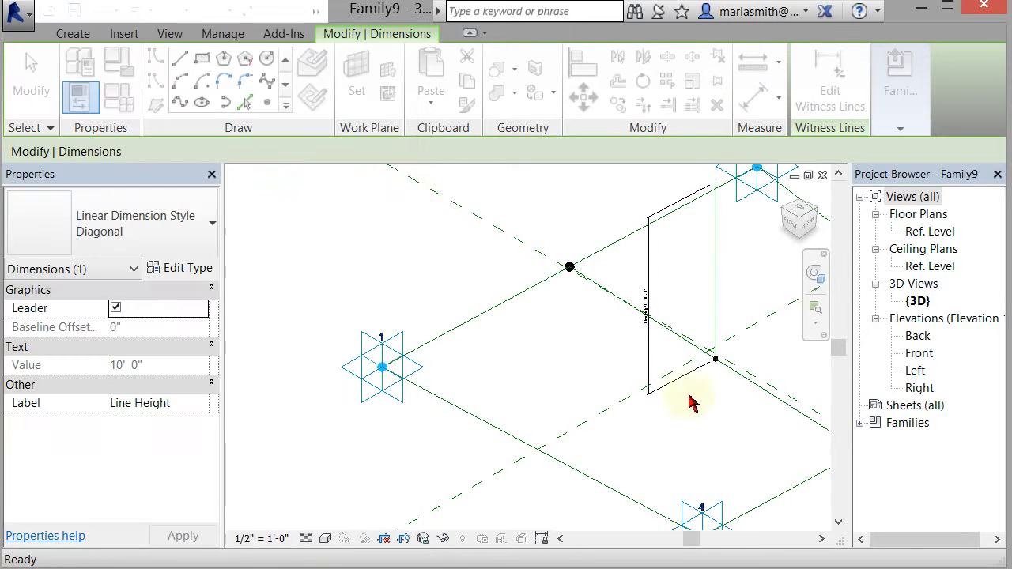
click(692, 399)
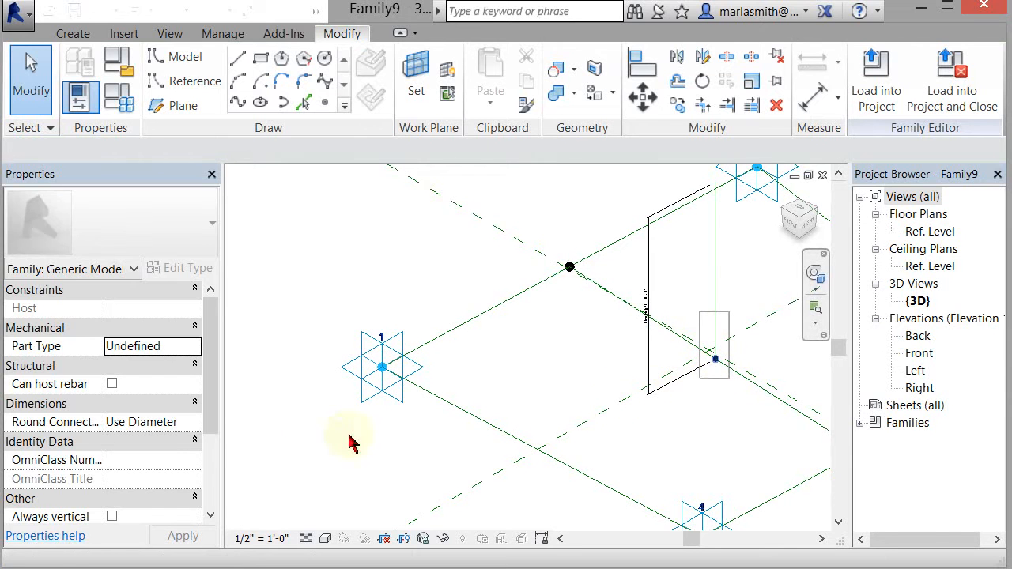
Step: Link the centre reference point's Rotation Angle to a new Angle type parameter
click(714, 356)
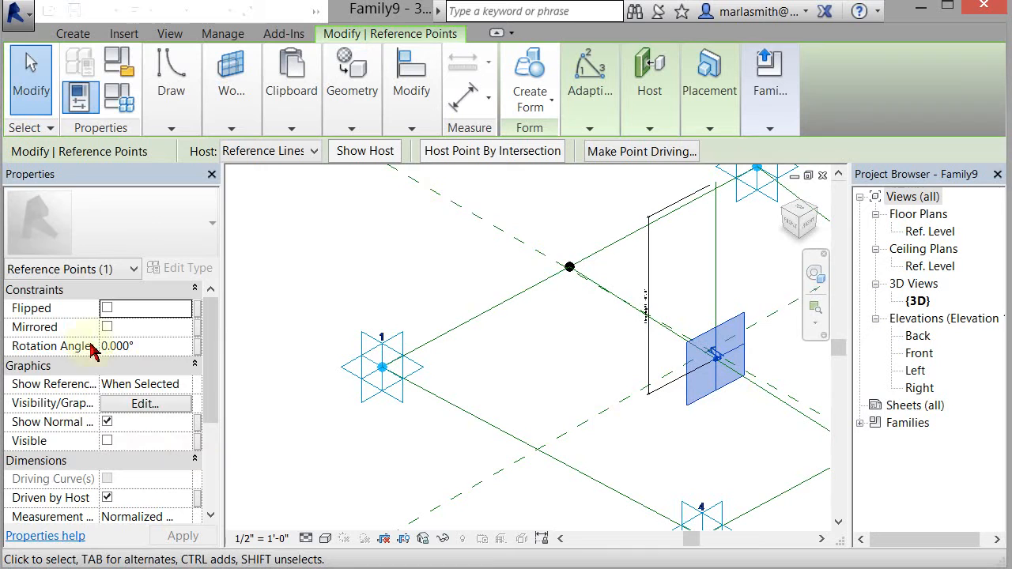
click(198, 346)
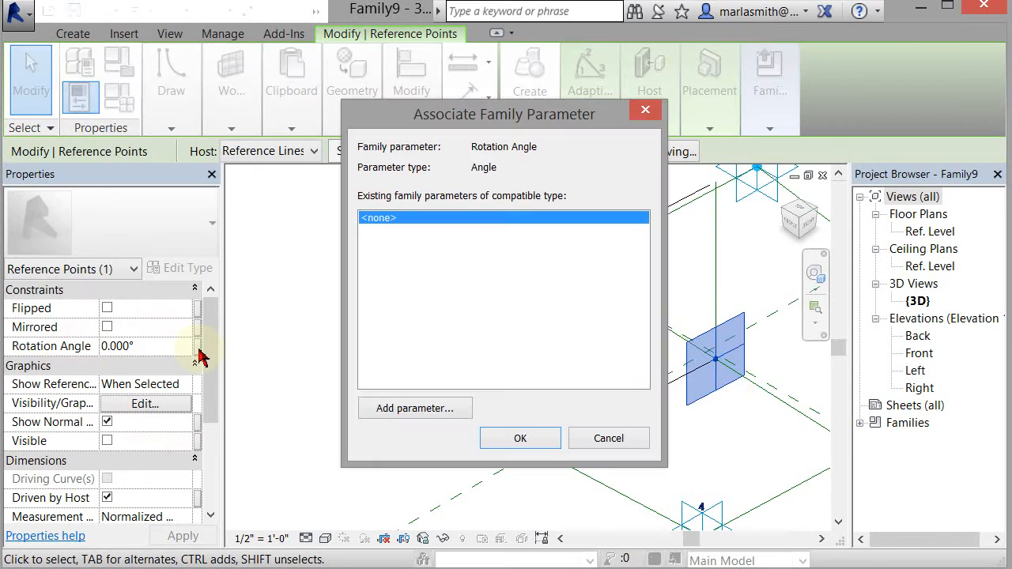
mouse_move(463, 368)
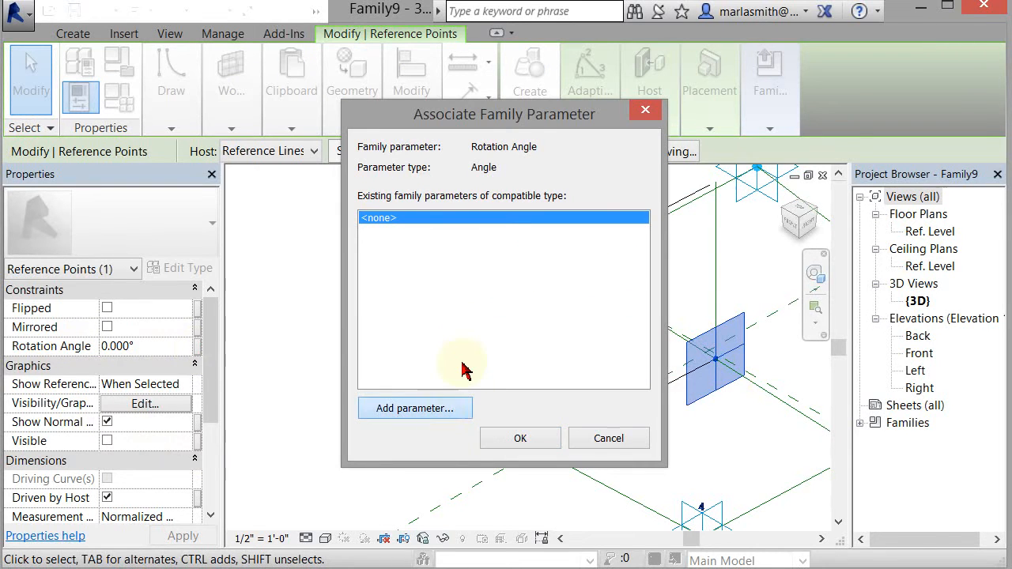
click(415, 408)
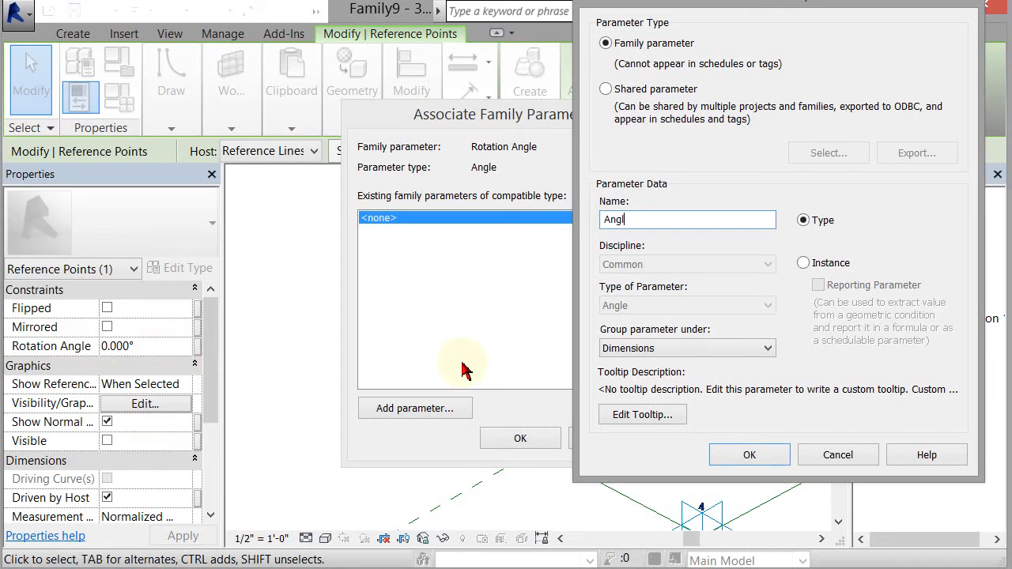
click(748, 454)
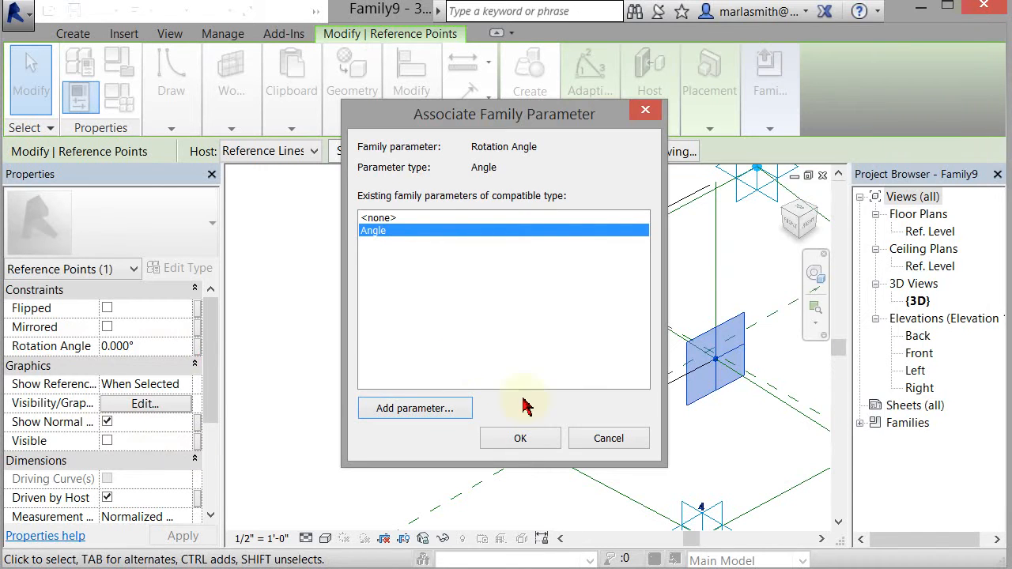
click(520, 437)
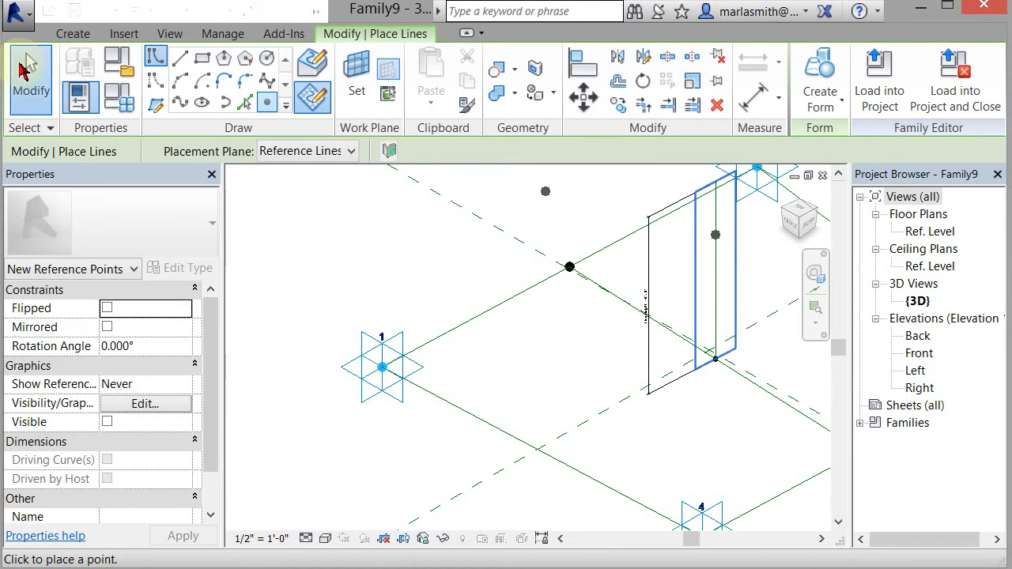
Step: Place a reference point partway up the vertical reference line and select it
click(715, 235)
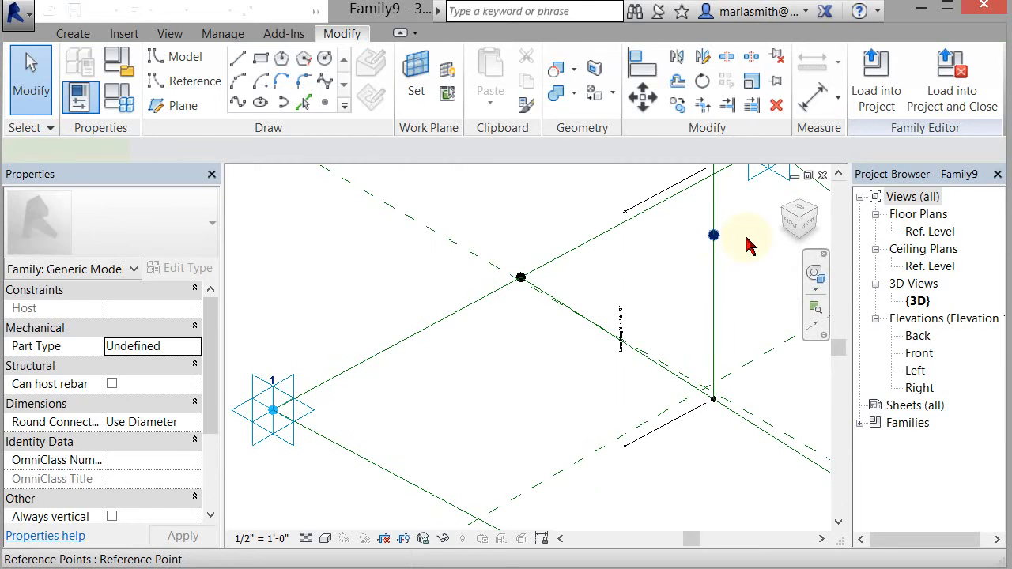
click(713, 235)
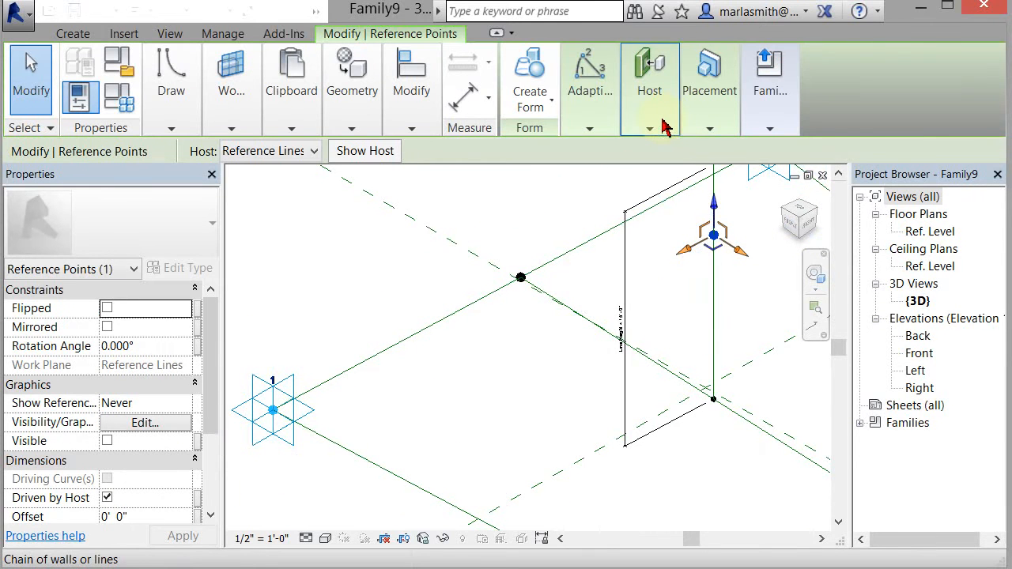
click(648, 126)
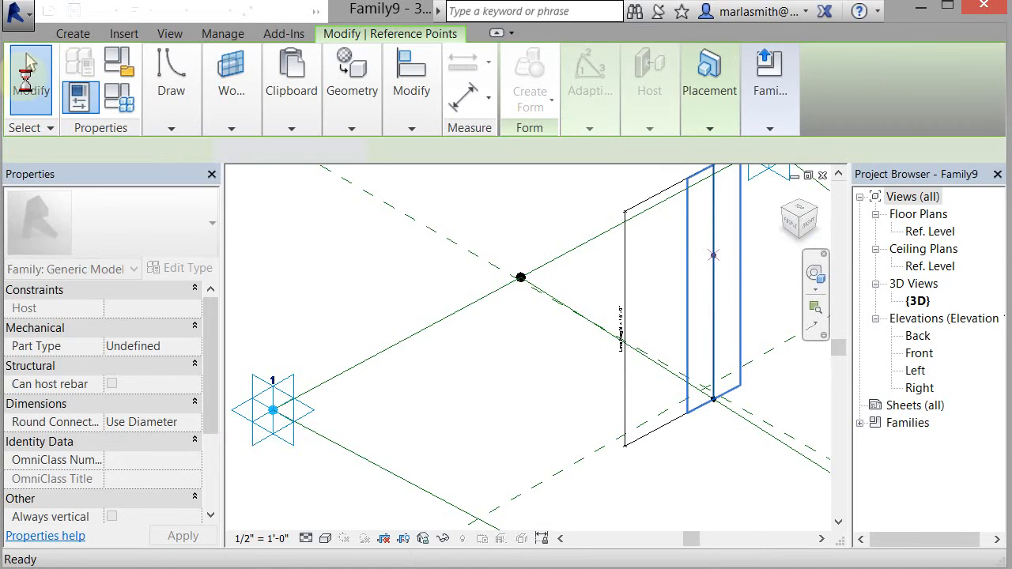
click(713, 256)
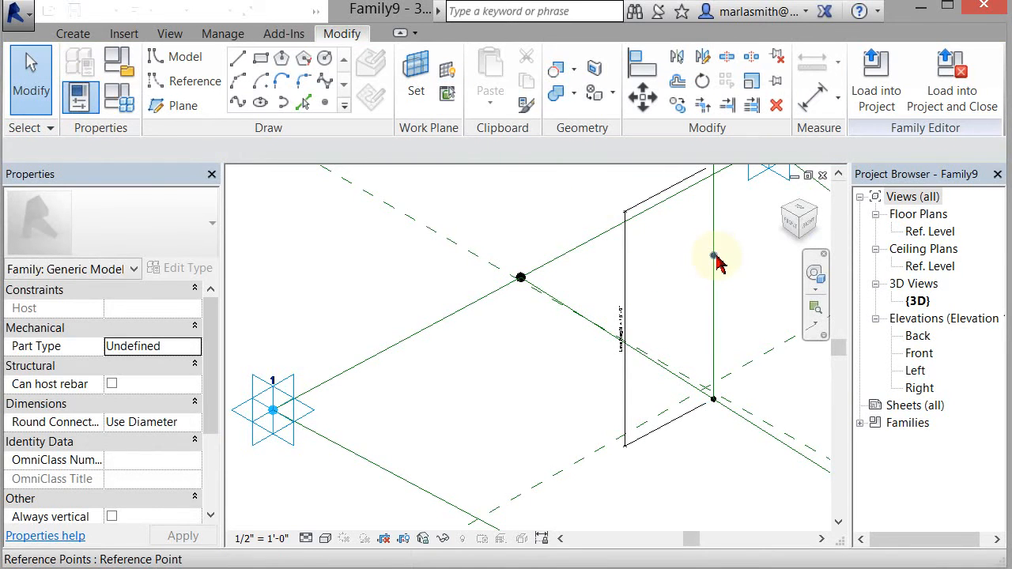
click(711, 255)
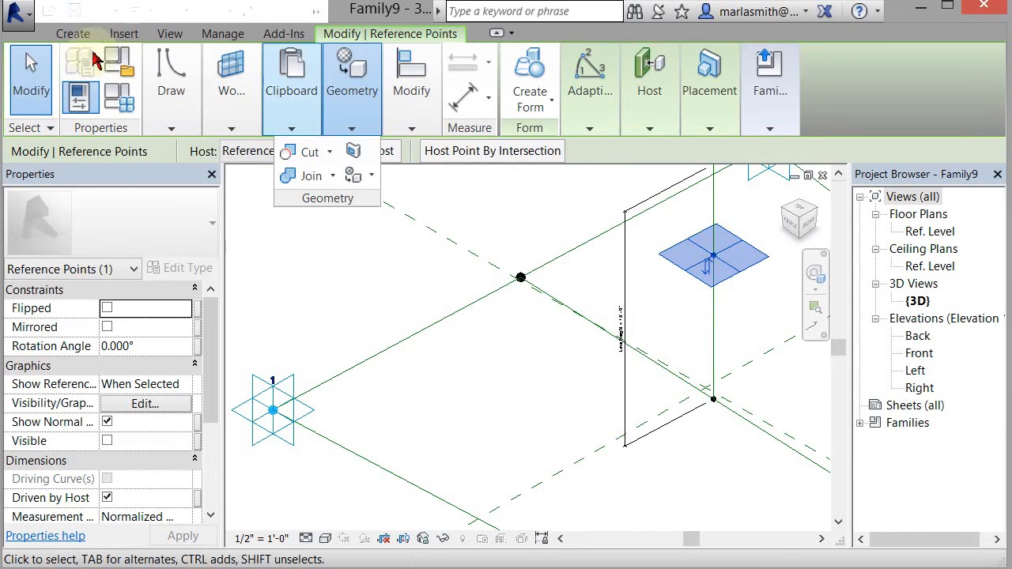
click(171, 79)
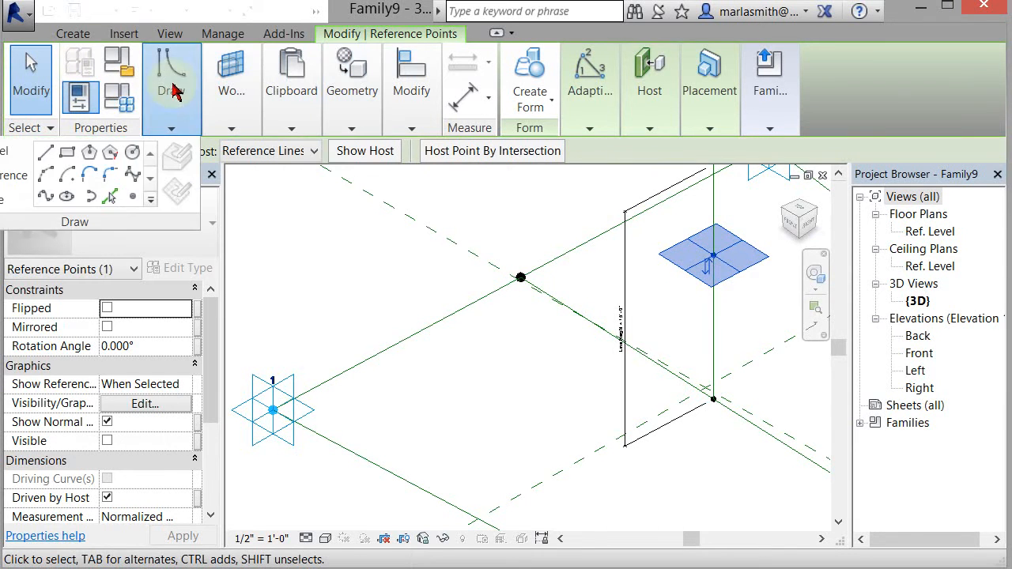
Step: Sketch a rectangle of reference lines centred on the raised hosted point
click(172, 79)
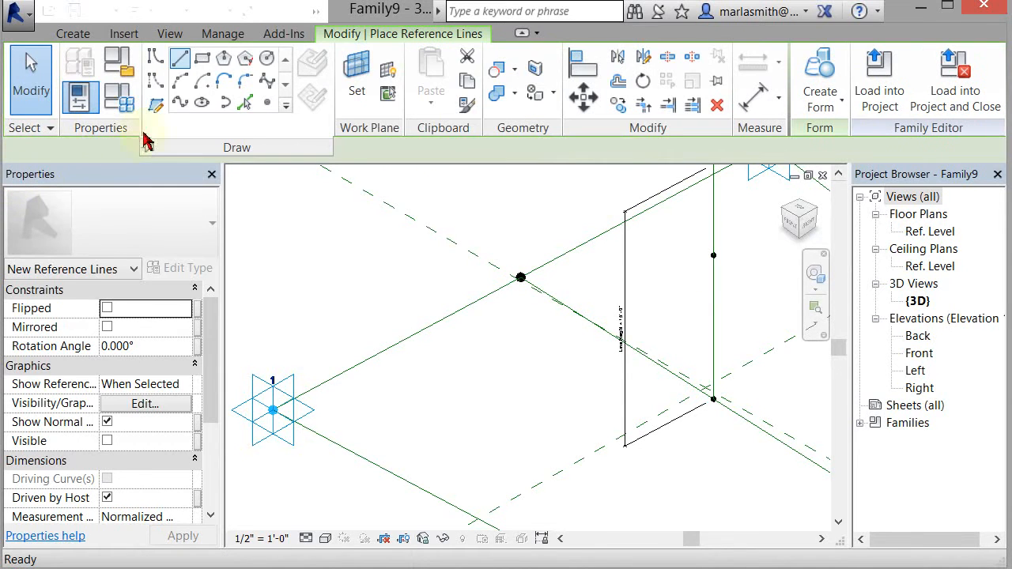
click(312, 98)
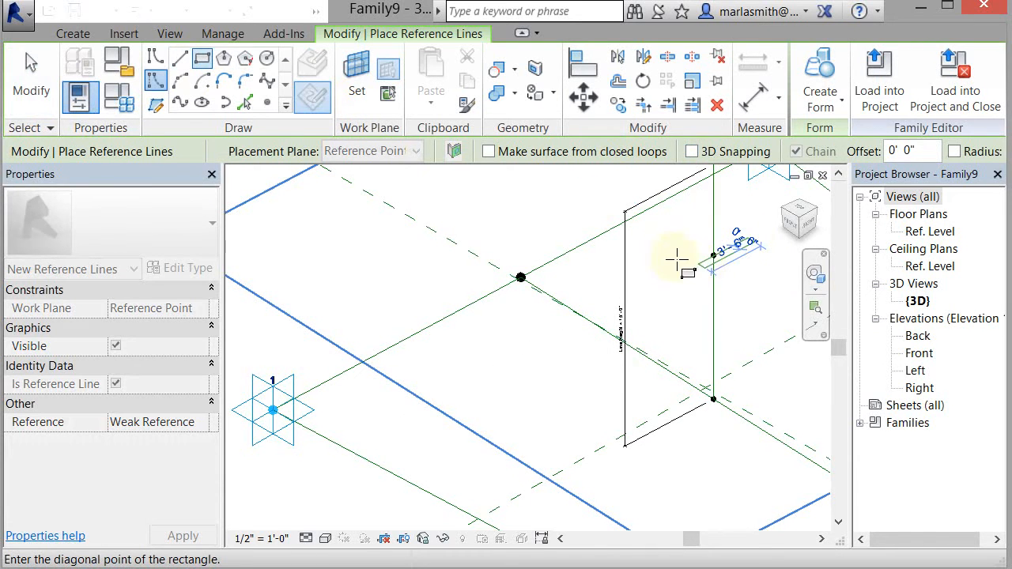
mouse_move(676, 255)
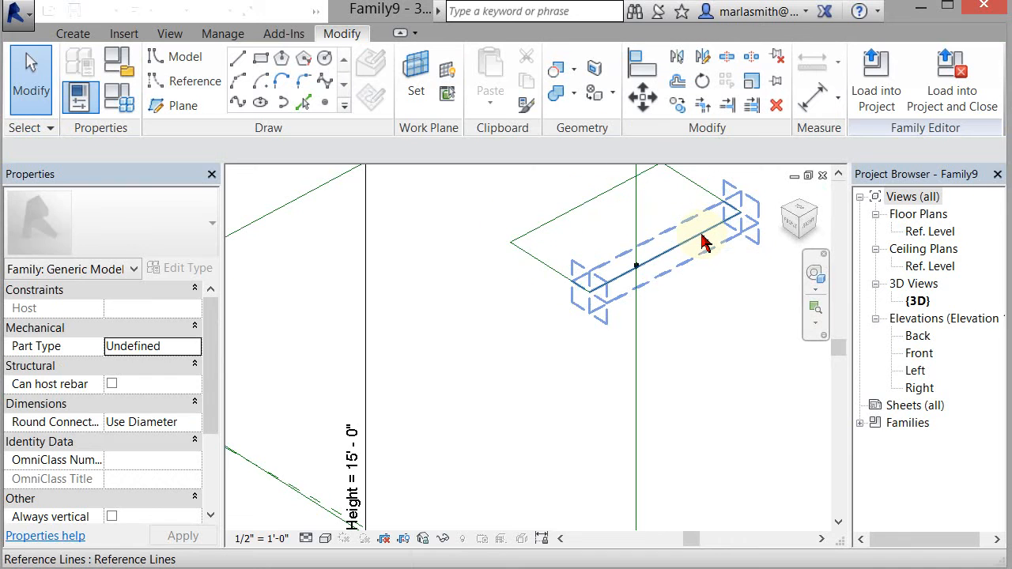
click(704, 229)
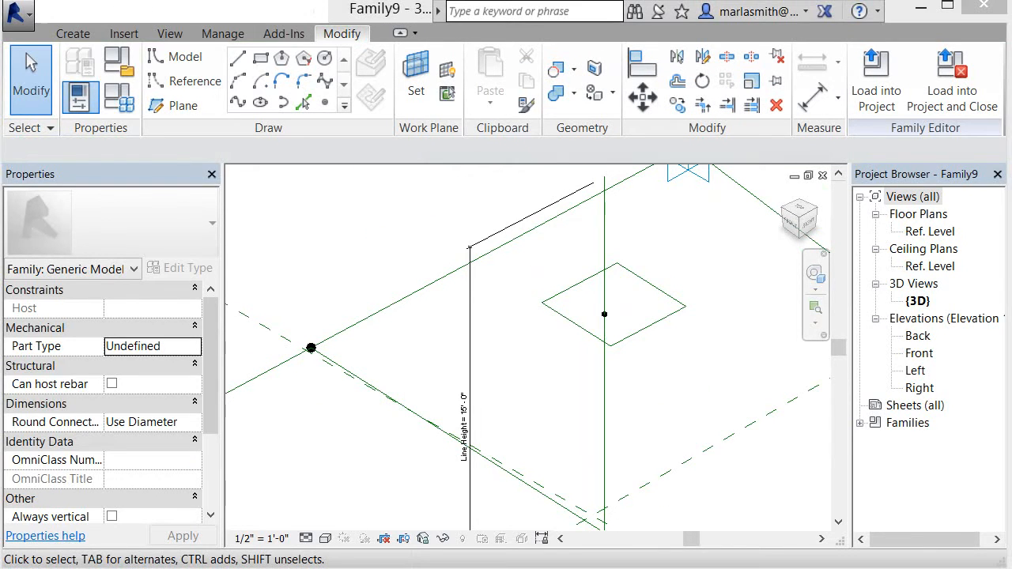
mouse_move(684, 340)
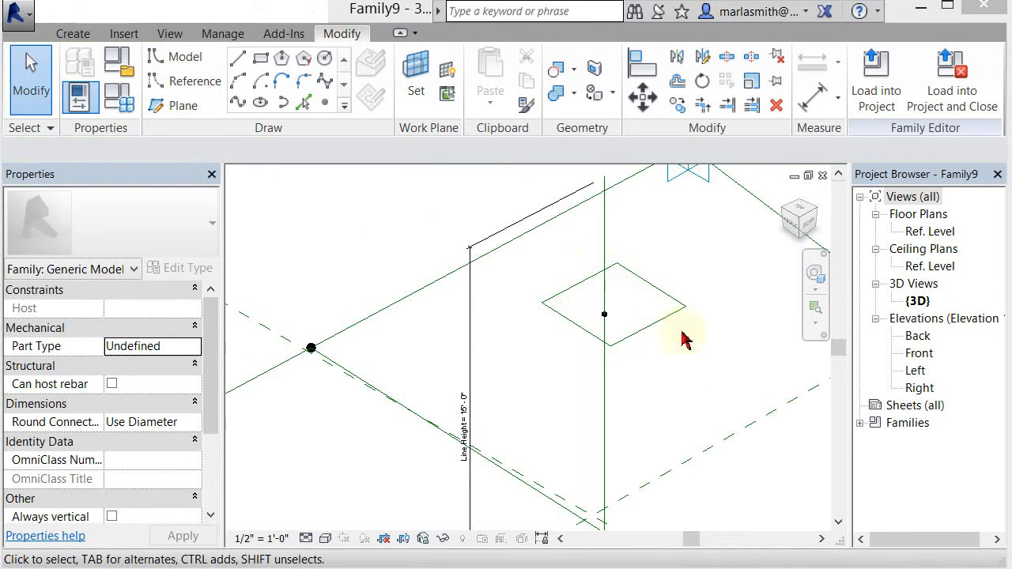
mouse_move(350, 154)
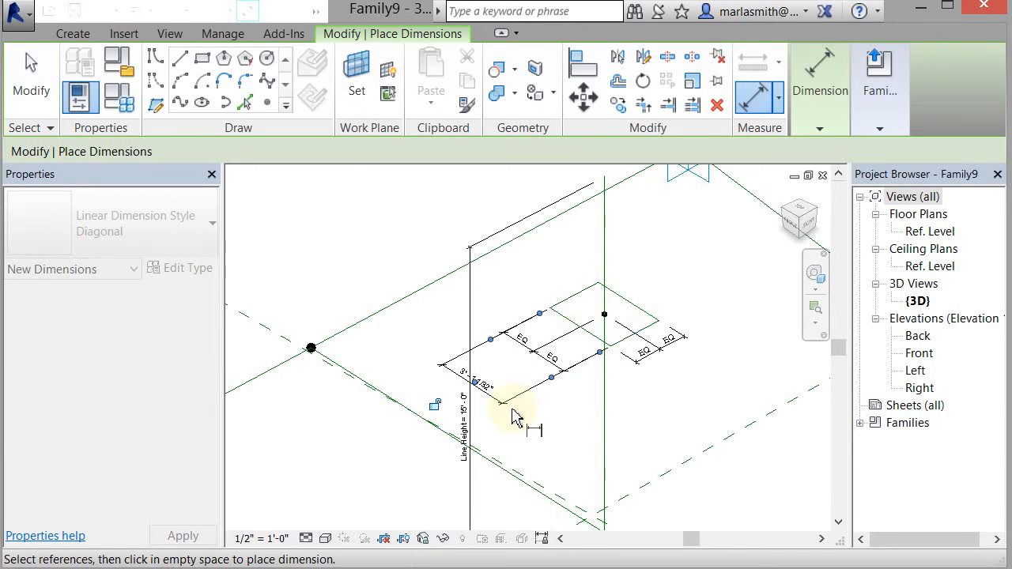
mouse_move(644, 320)
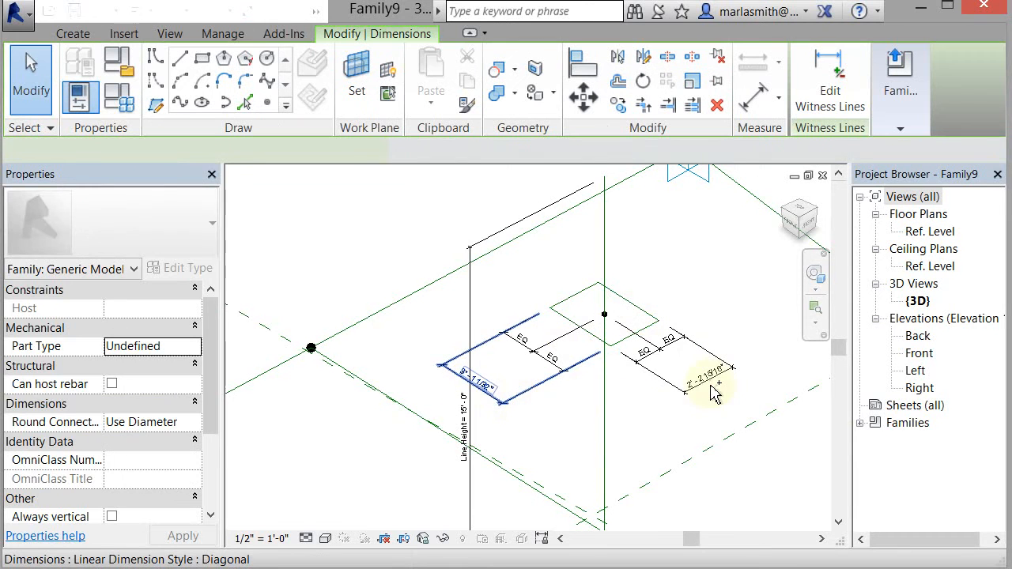
Step: Label both overall dimensions of the raised square Square Size (2 feet), then deselect them
click(708, 387)
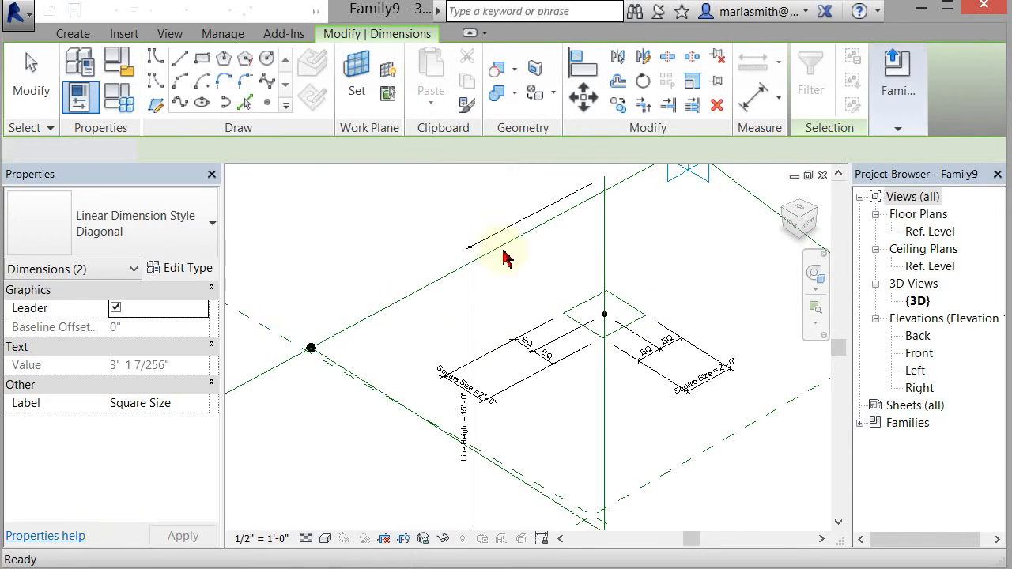
click(604, 314)
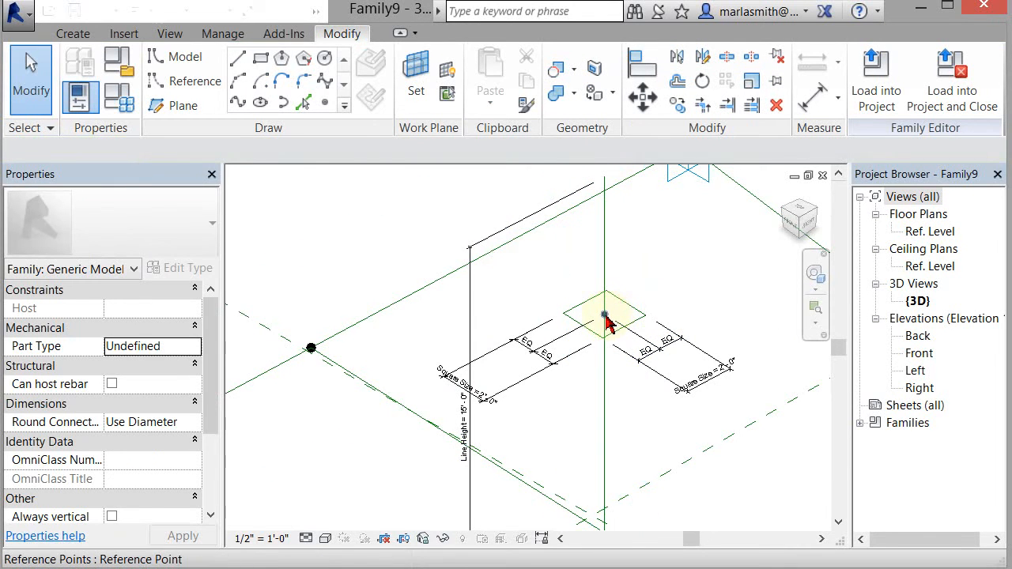
Step: Select the square's centre point and orbit to view the whole frame above points 1–4
click(605, 316)
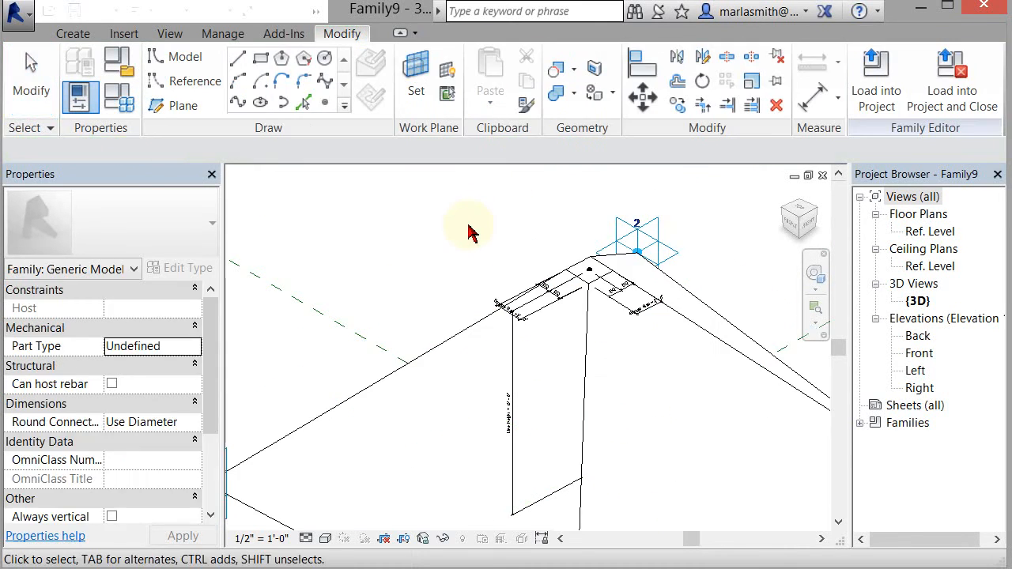
drag(466, 229, 549, 514)
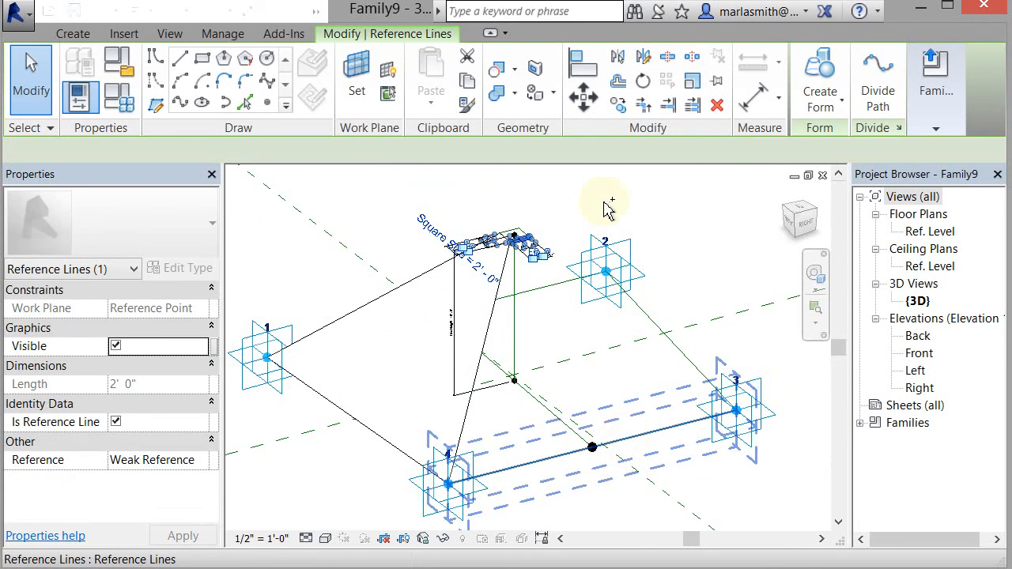
Step: Create a solid form joining the base edge between points 3 and 2 to the matching square edge
click(703, 339)
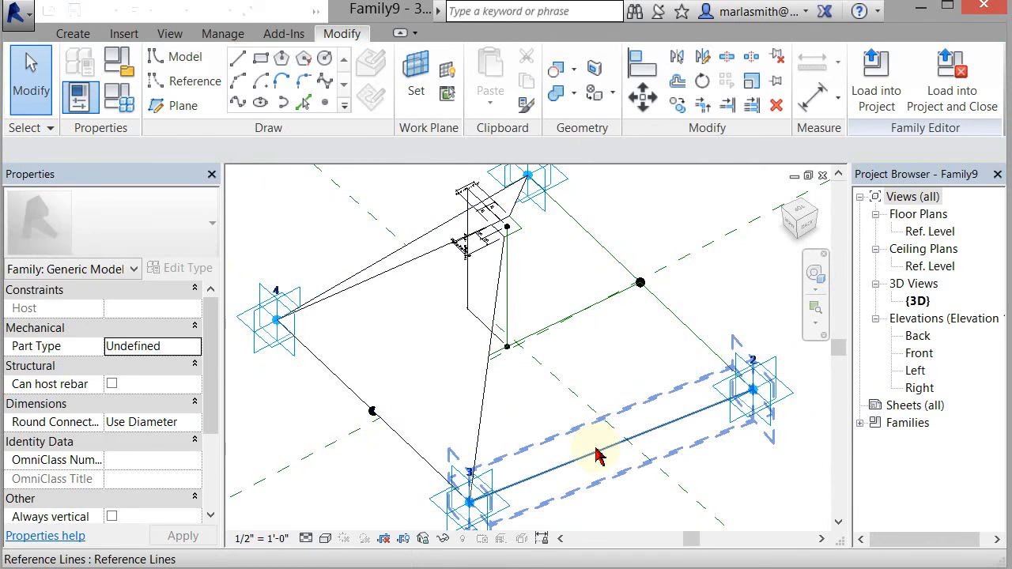
click(490, 221)
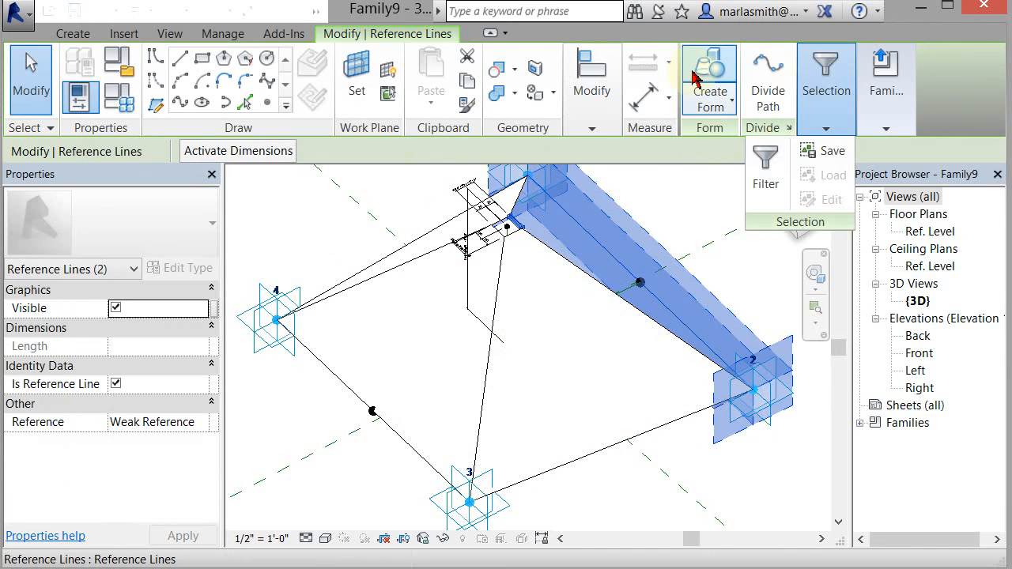
click(709, 79)
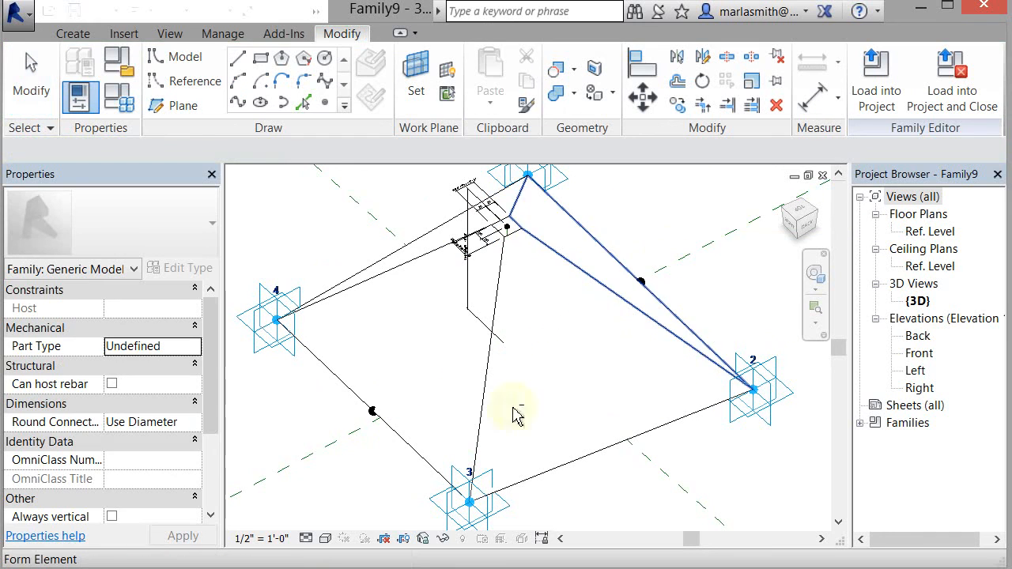
click(326, 538)
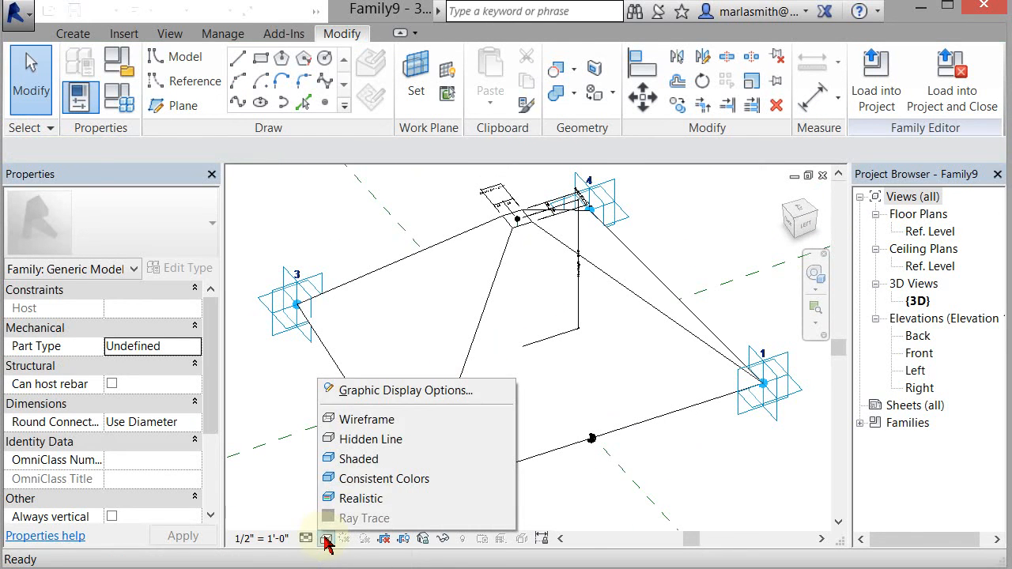
Step: Switch the view's visual style to Shaded
click(365, 458)
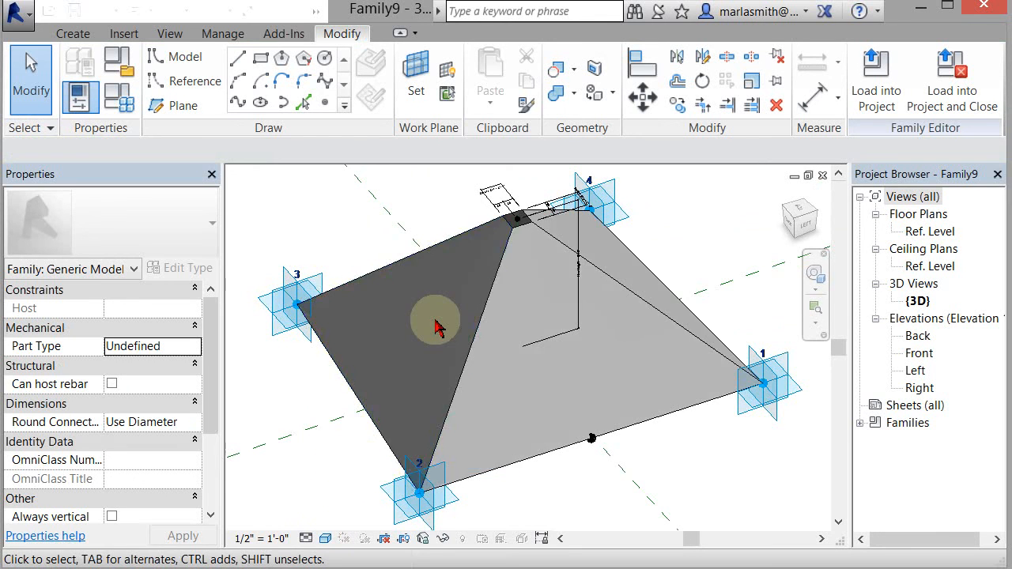